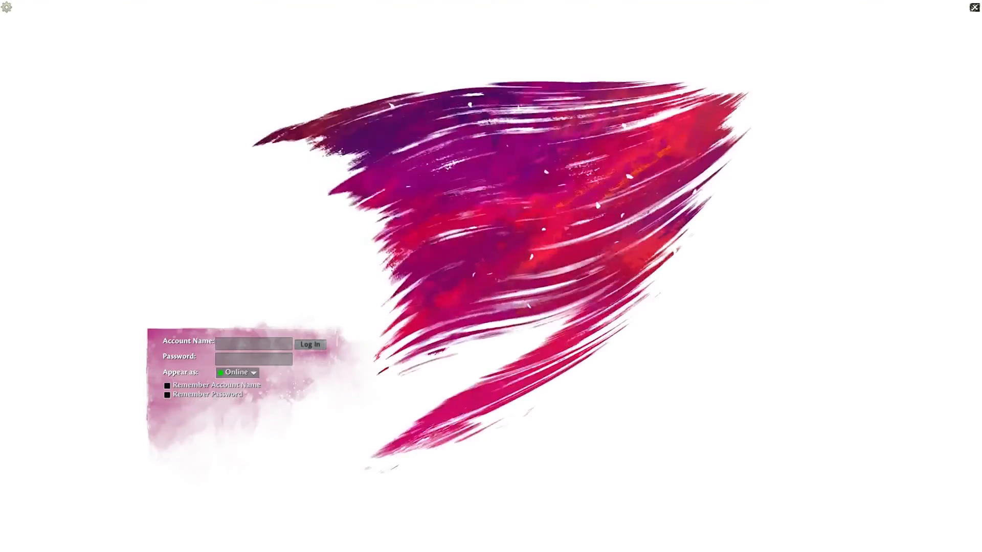
Close the reference login screen to return to the Demo scene's Game view.
click(622, 7)
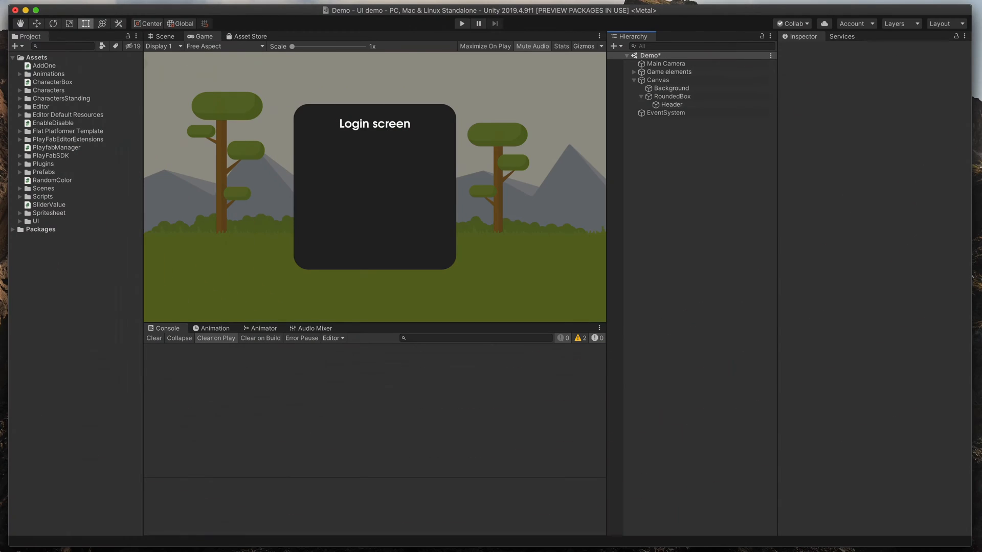
mouse_move(489, 112)
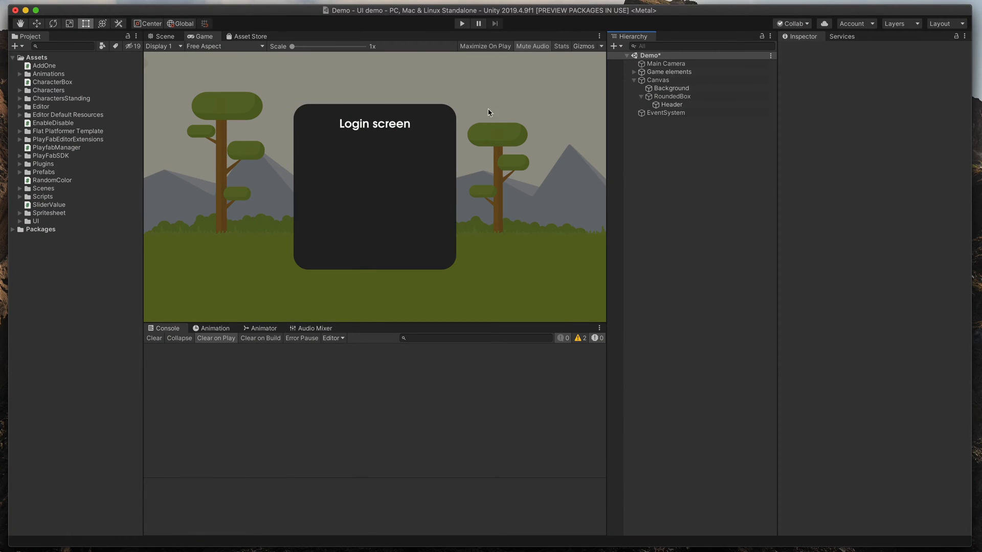
mouse_move(437, 89)
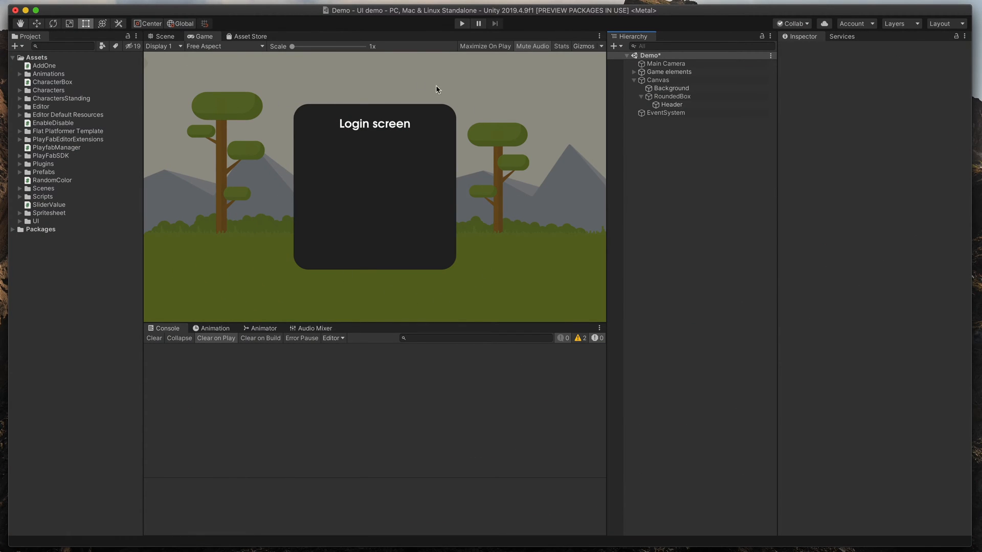
In the Scene view, add an input field inside RoundedBox and name it Mail.
click(164, 36)
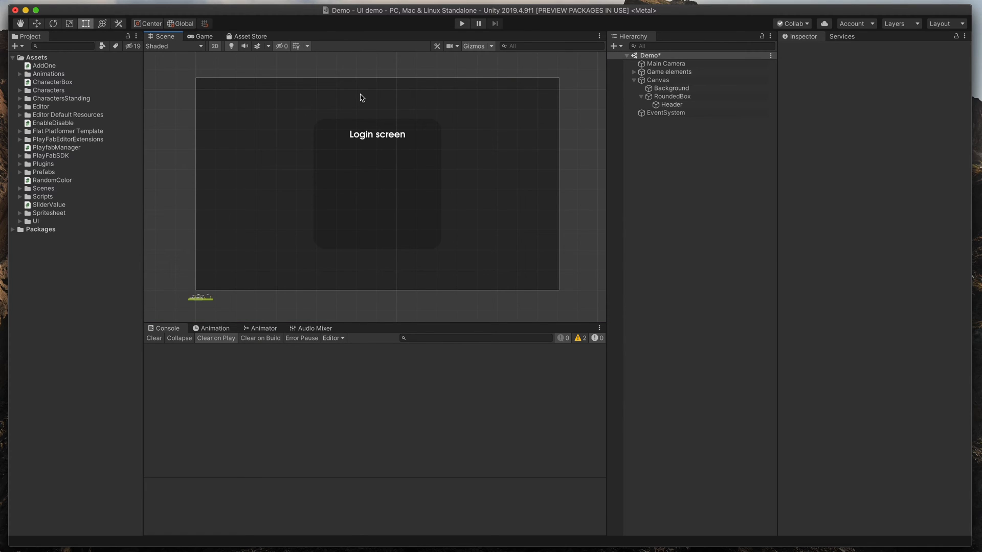
right_click(671, 97)
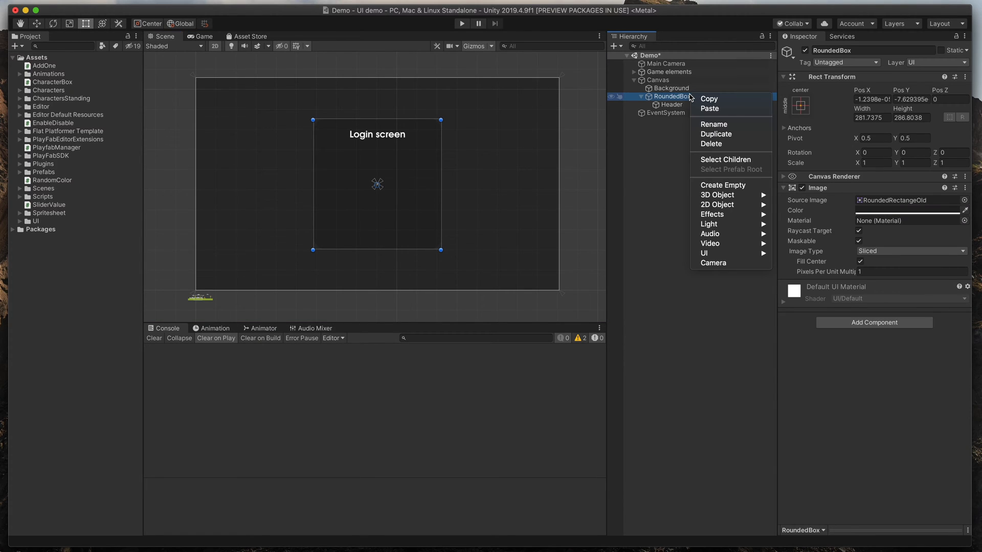
mouse_move(704, 253)
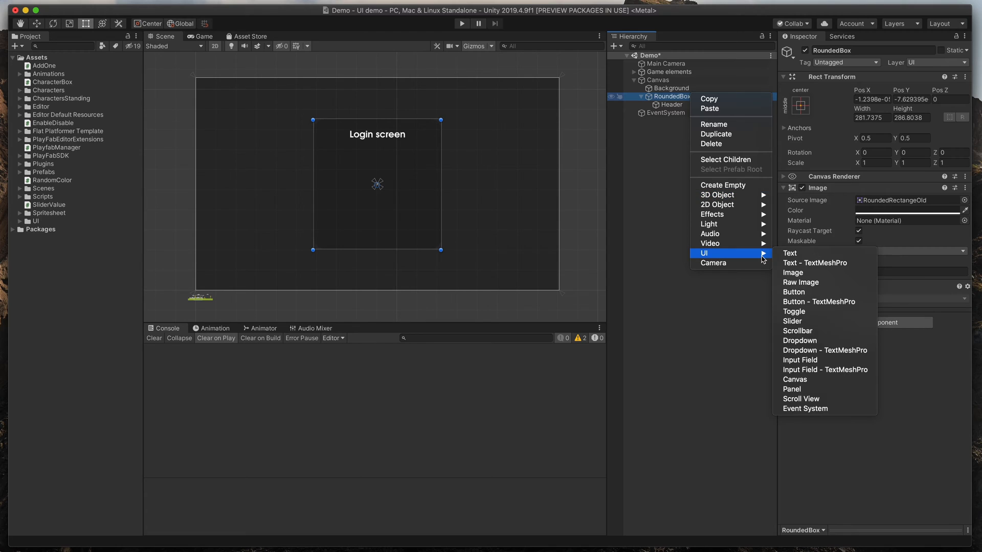
click(801, 360)
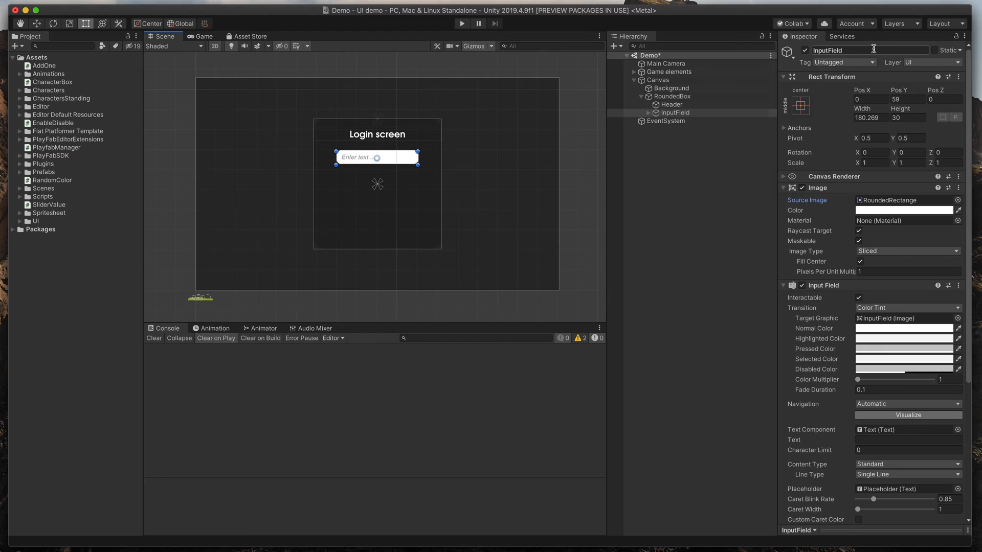
text(Mail)
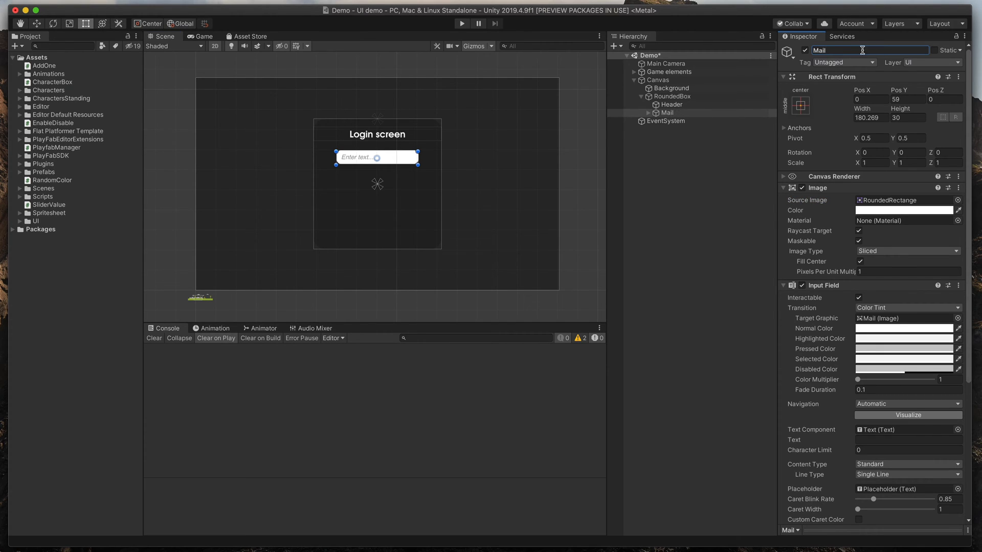
Set the Mail field's placeholder text to 'Mail'.
click(648, 112)
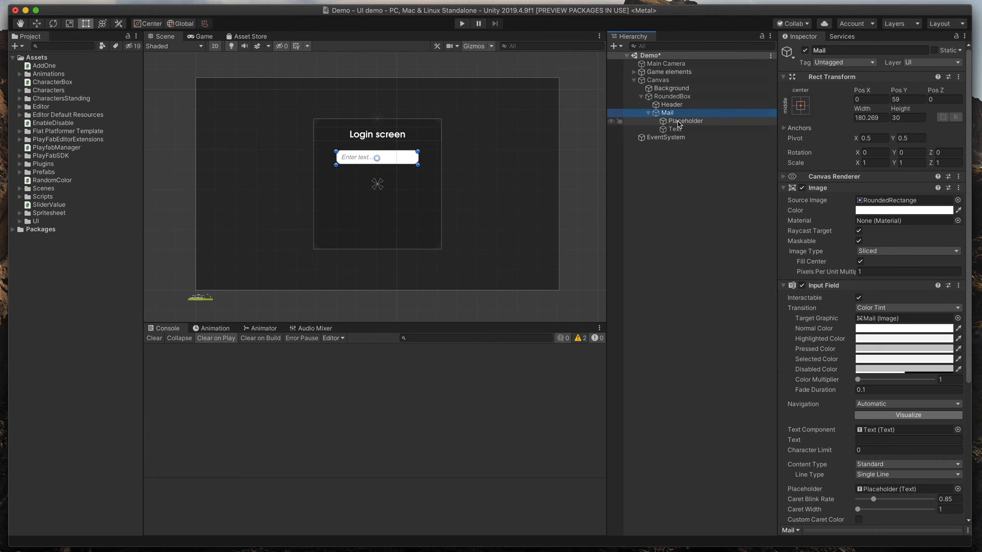
click(685, 121)
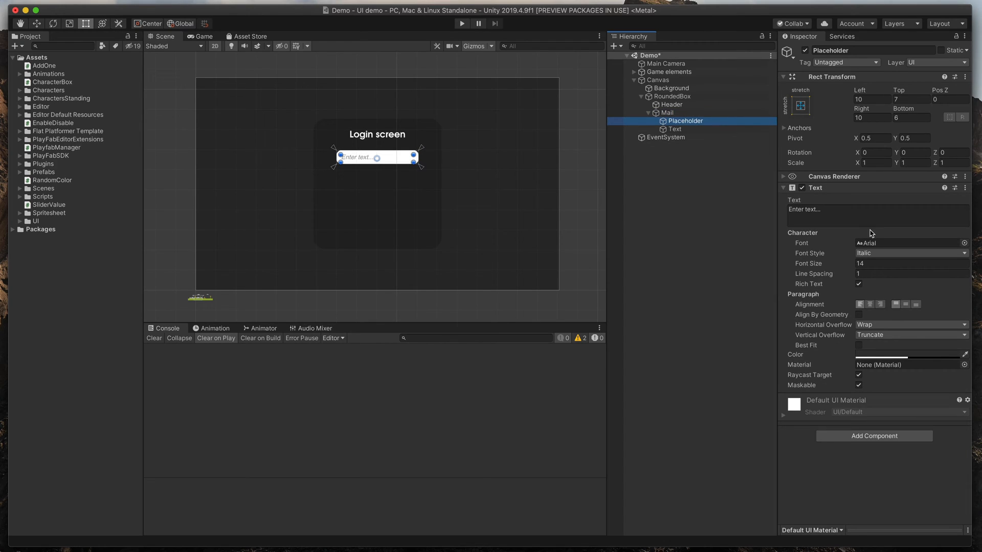
text(Mail)
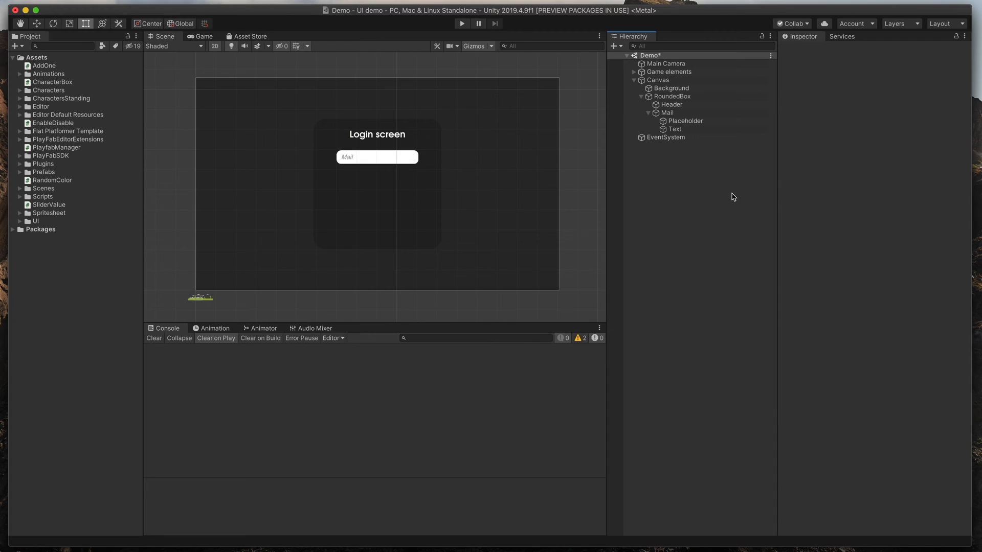
Duplicate the Mail field, drag the copy below it, and rename it Password.
click(667, 112)
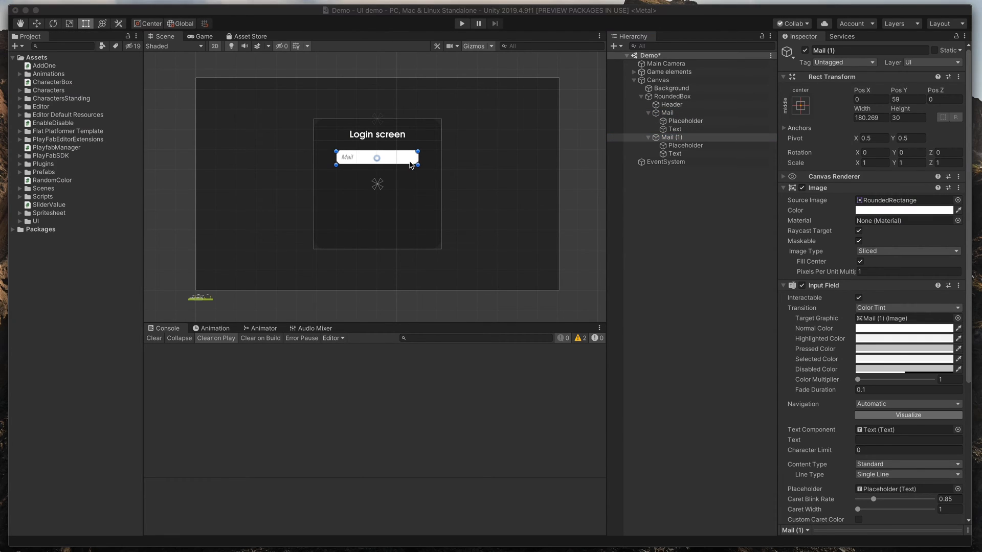
drag(376, 157, 377, 177)
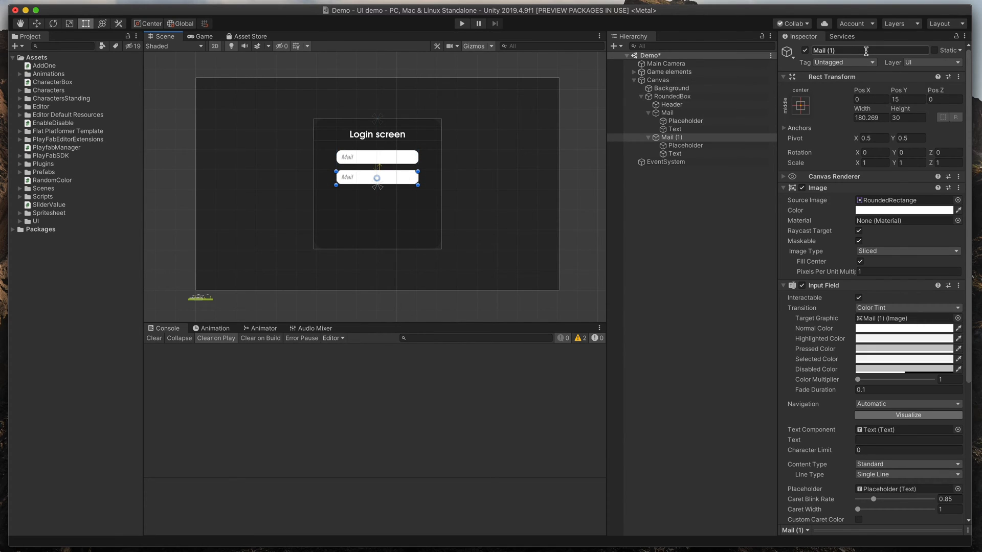
text(Password)
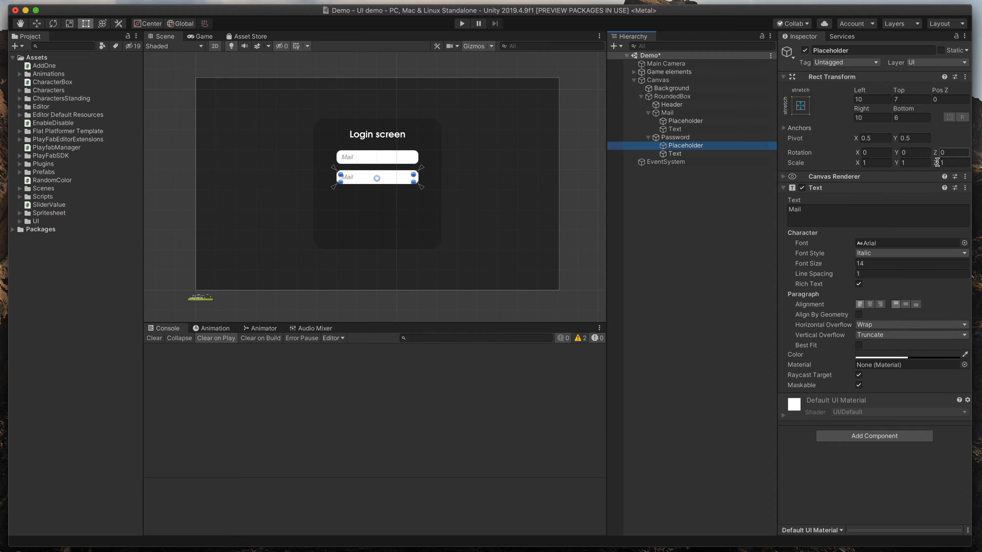
text(Password)
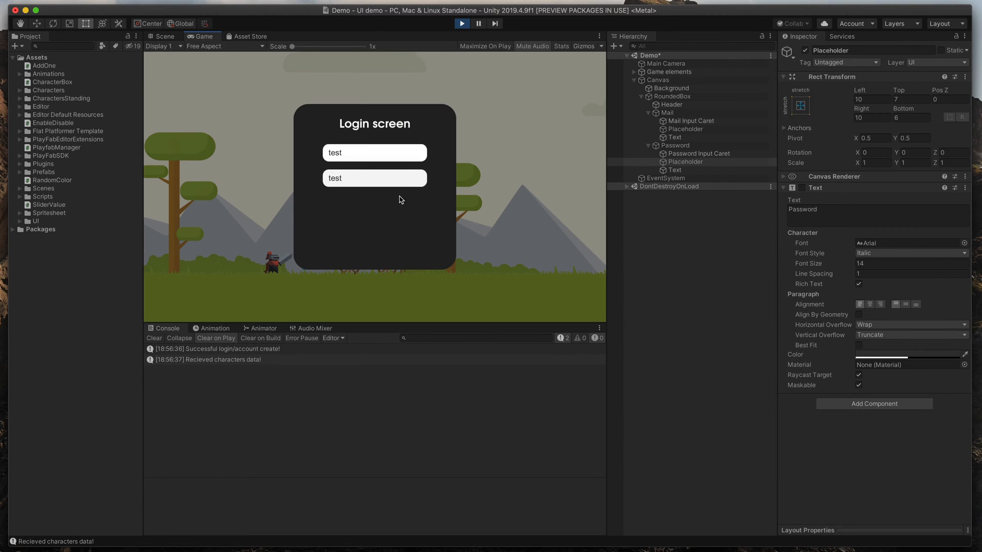
mouse_move(461, 23)
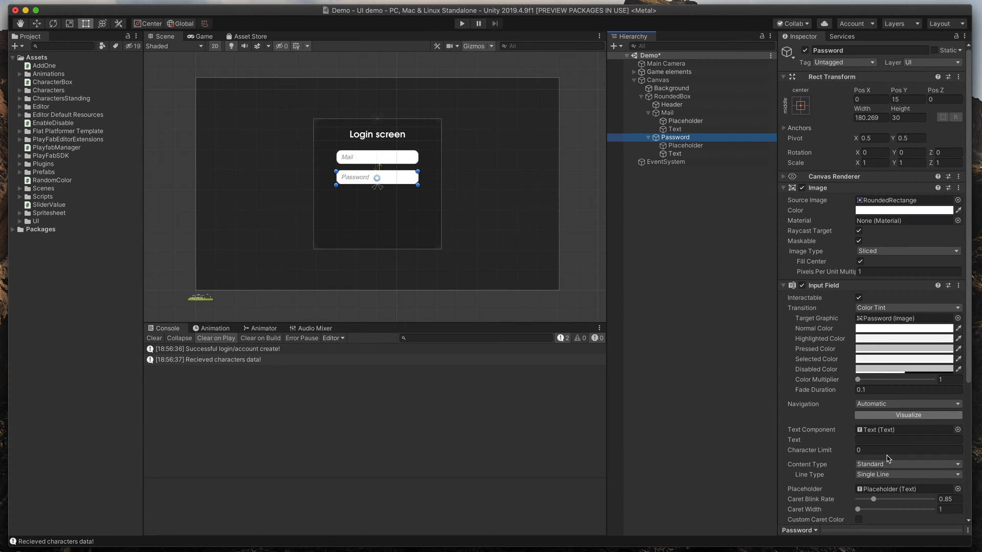
Set Password's content type to Password and Mail's content type to Email Address.
click(906, 464)
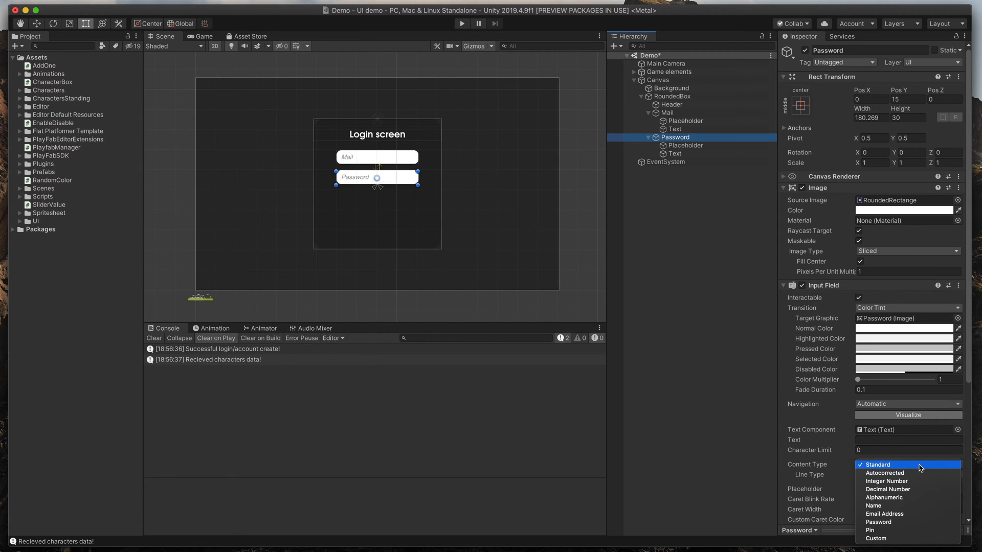
click(878, 522)
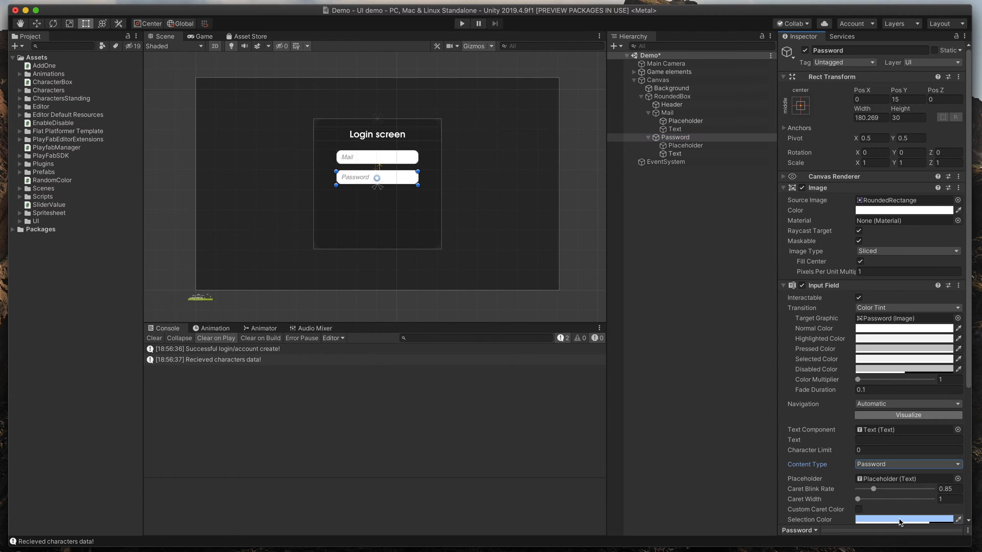
click(667, 112)
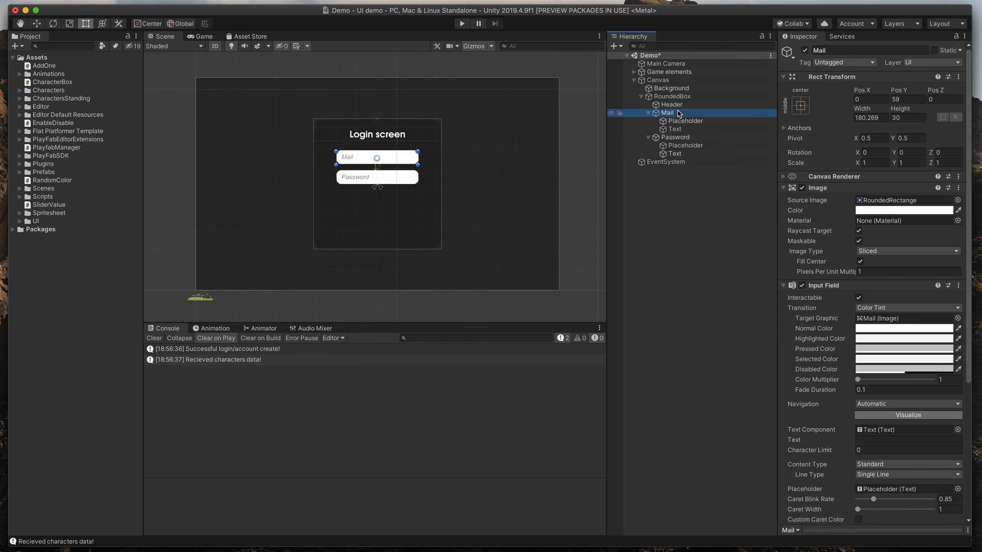
click(907, 464)
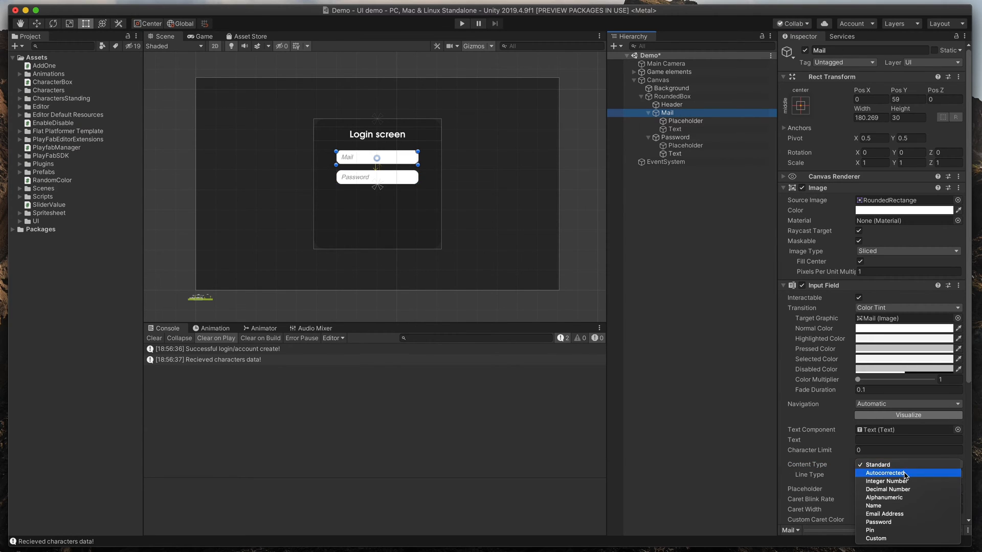
click(884, 513)
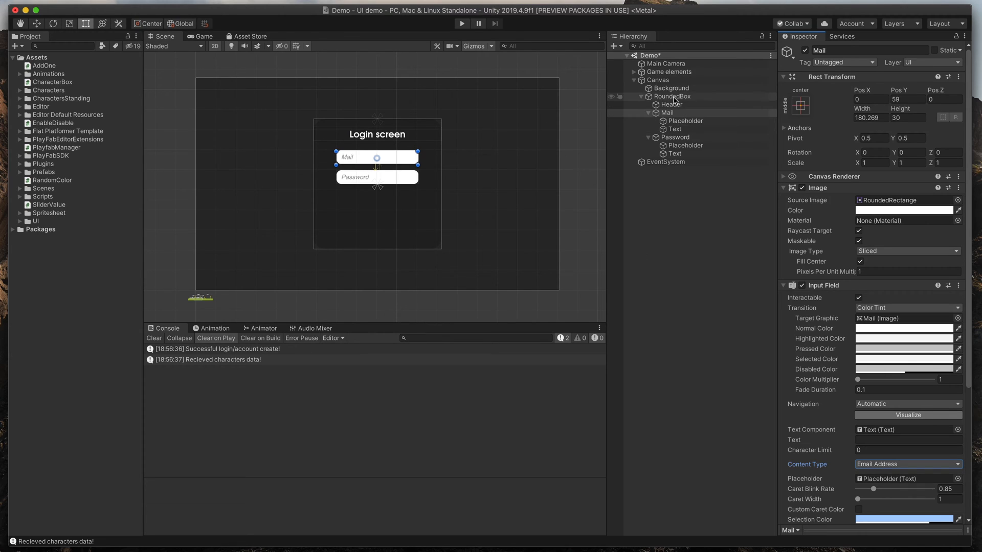
mouse_move(700, 98)
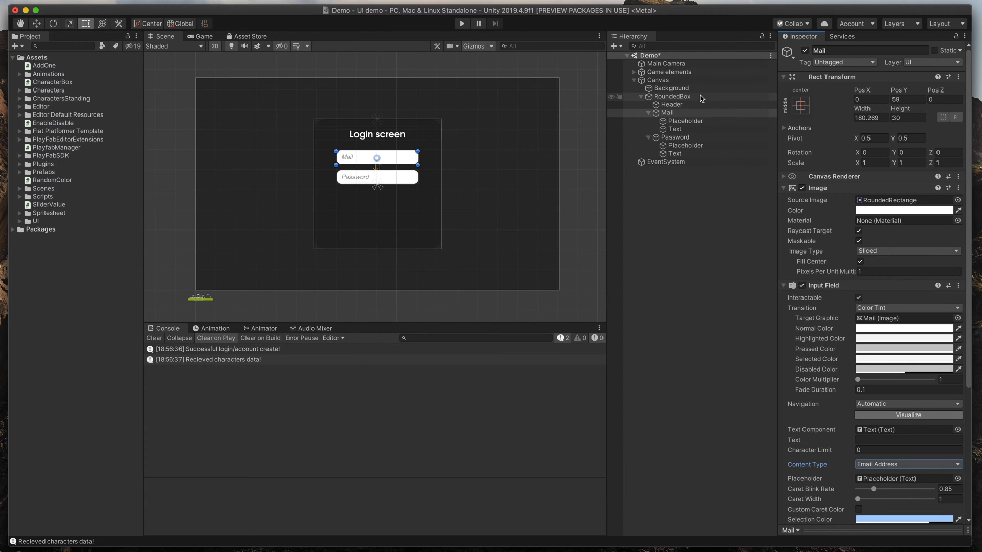
Add a button inside RoundedBox with a rounded image and a blue background.
click(672, 97)
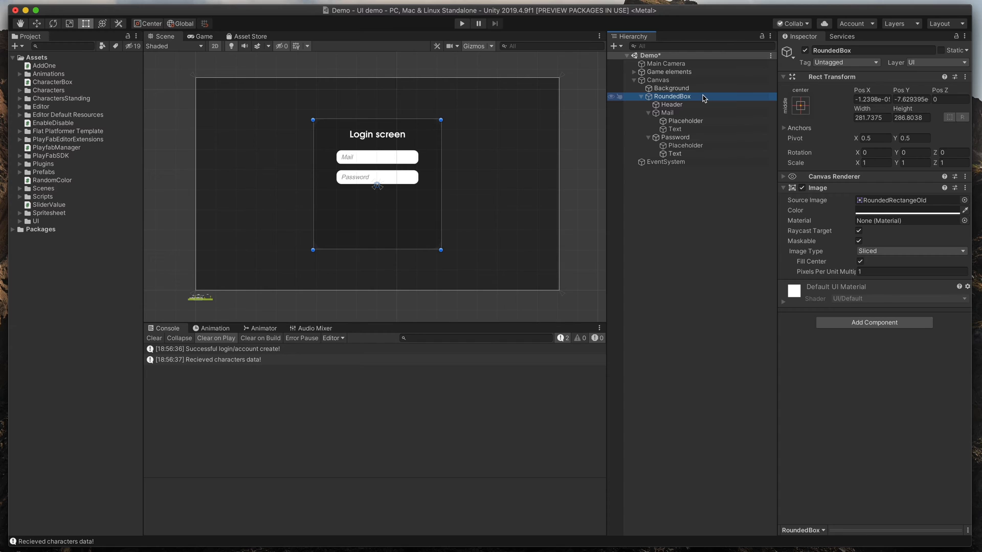
right_click(672, 96)
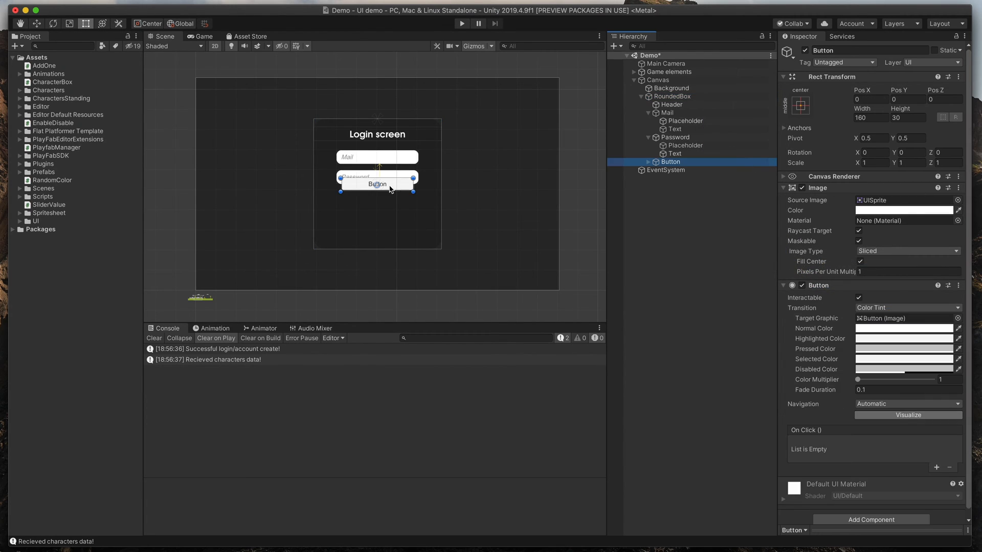
mouse_move(848, 208)
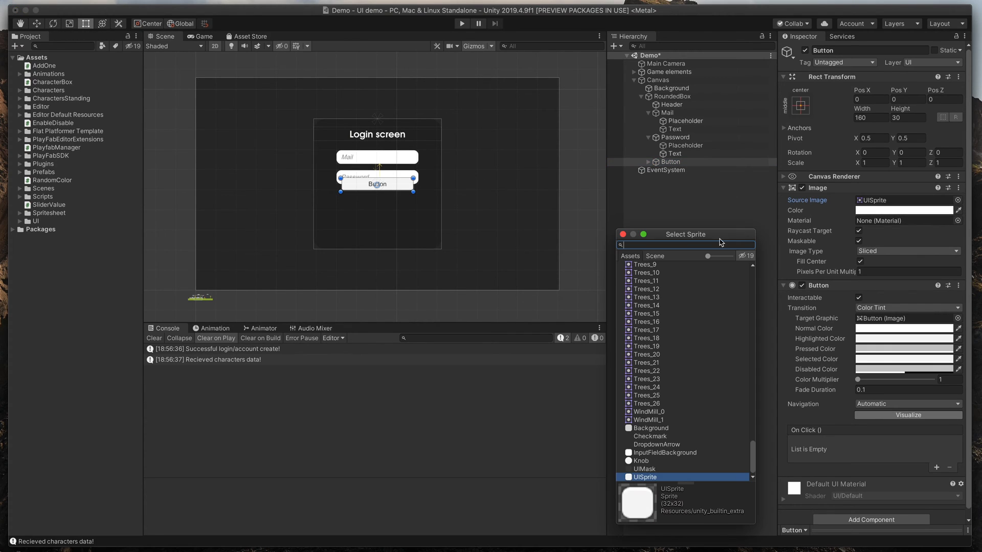
text(round)
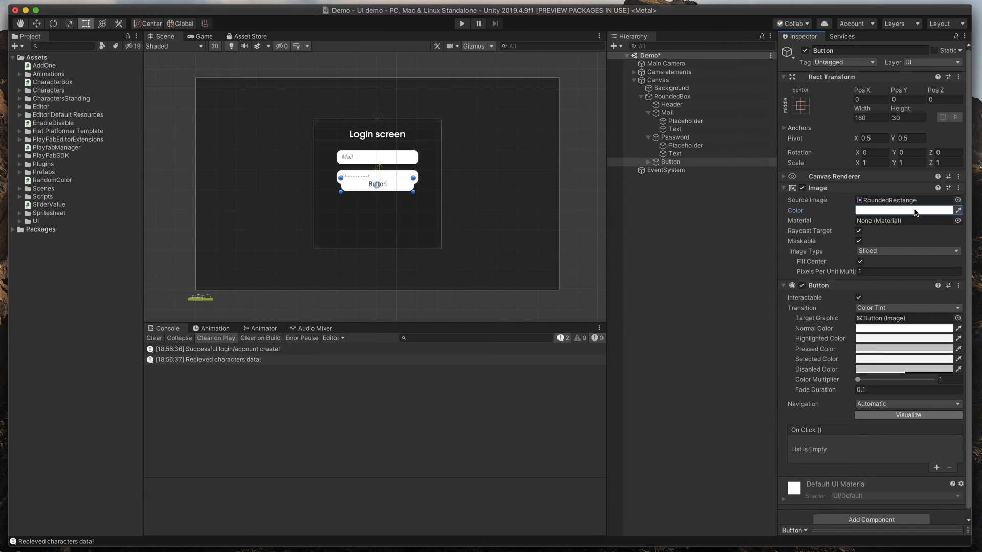
click(903, 210)
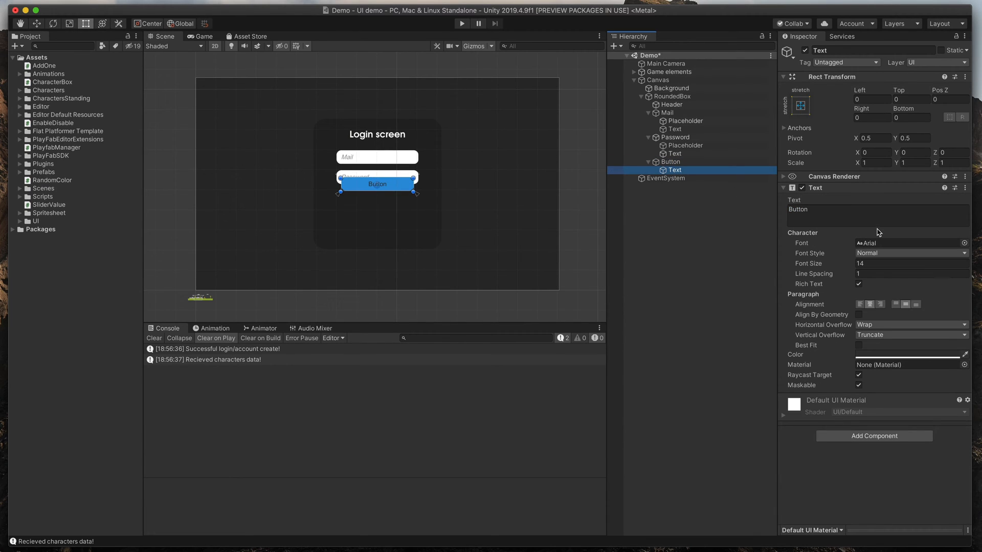
Set the button label to 'Login' in Avalon Bold, size 16, white text.
text(Log)
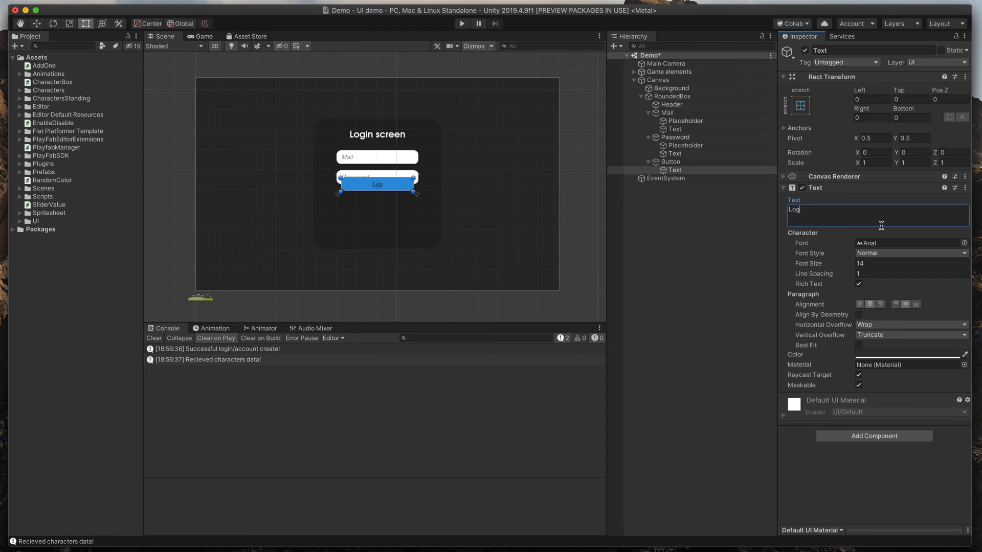
text(in)
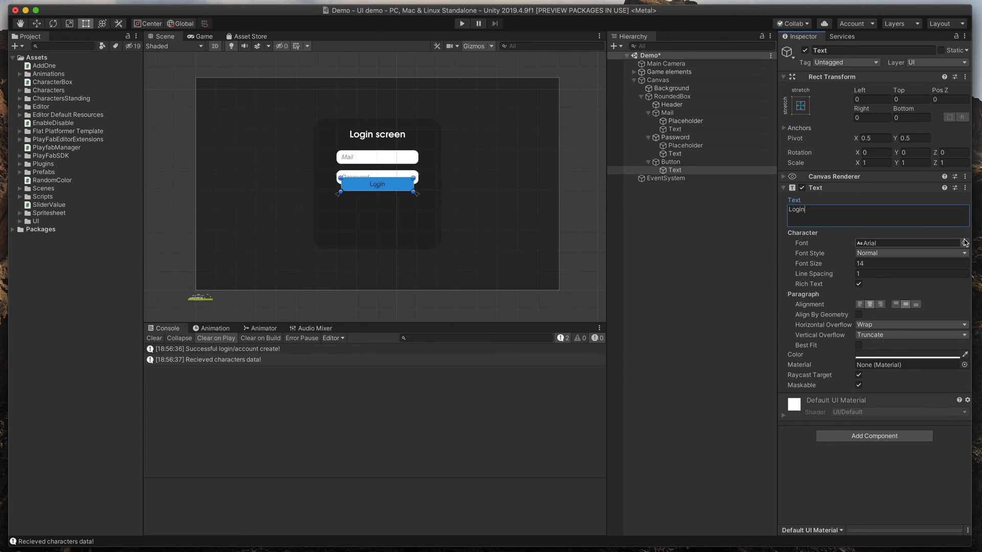
click(965, 243)
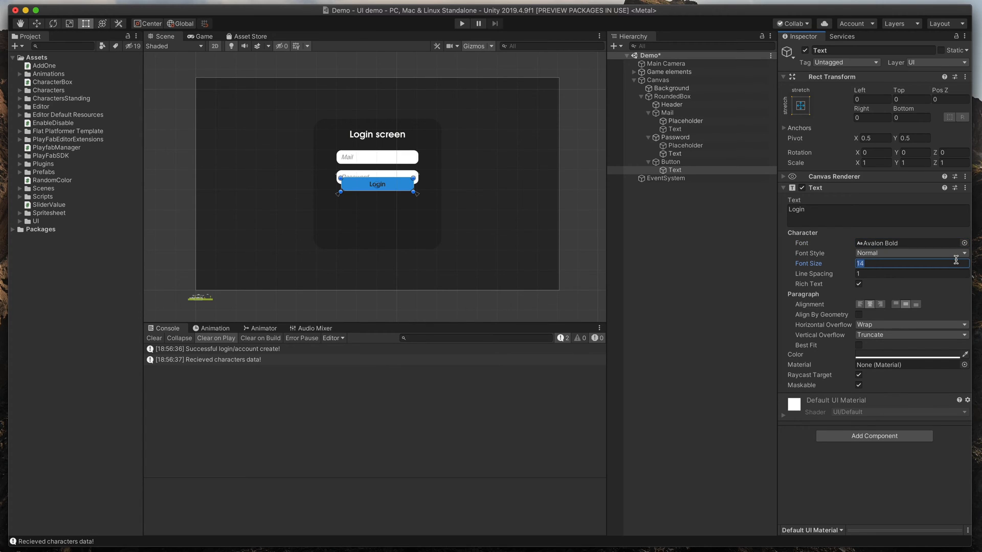
click(909, 355)
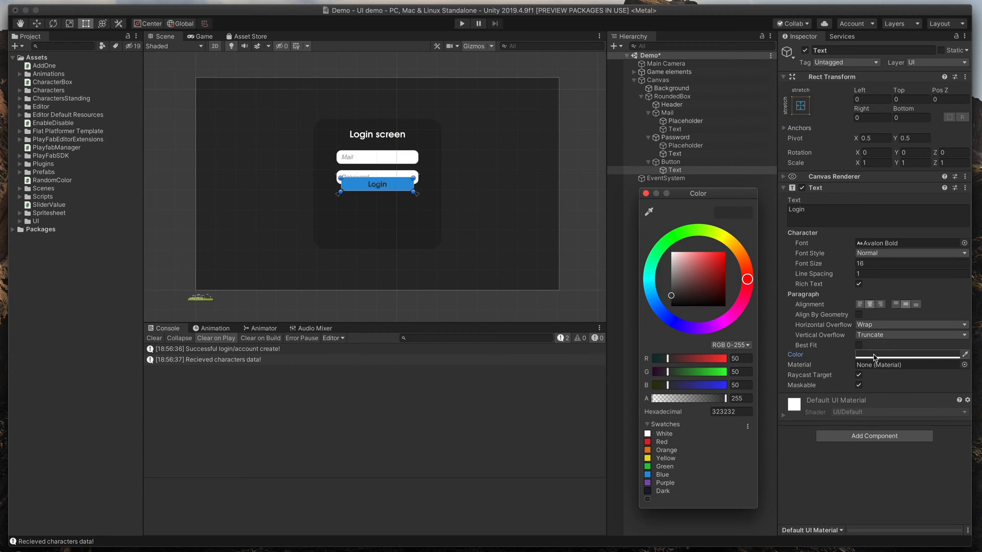
click(647, 193)
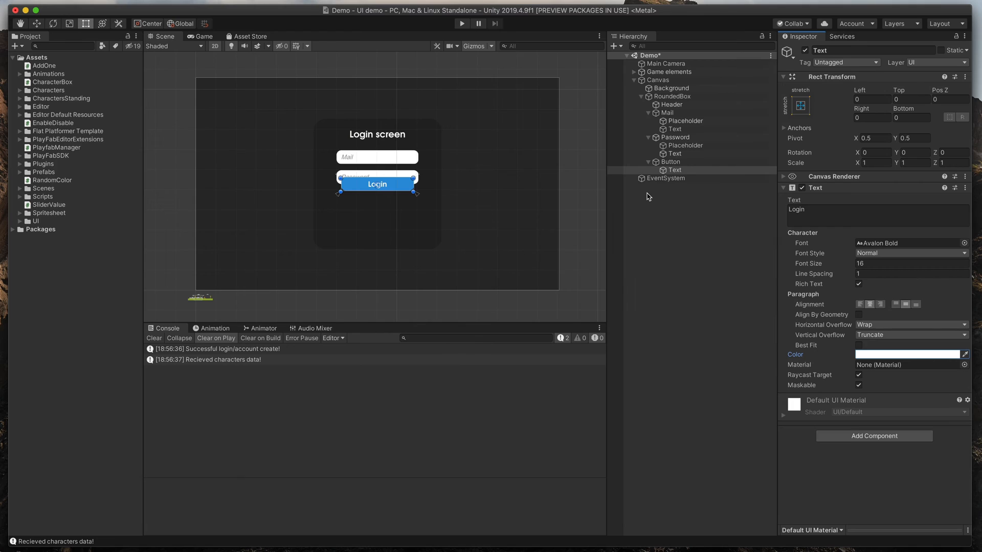
Rename the button object Login and drag it below the Password field.
click(669, 162)
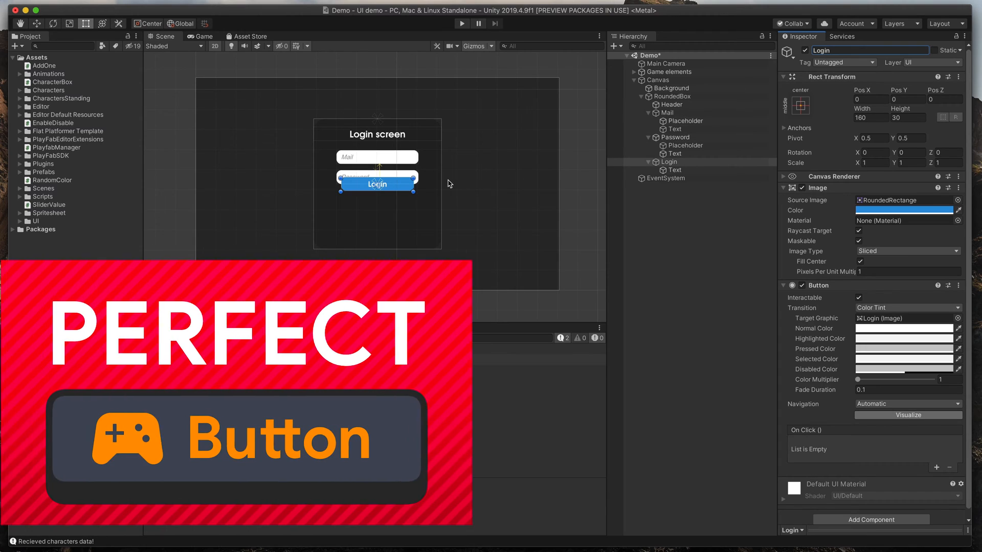
drag(377, 184, 376, 196)
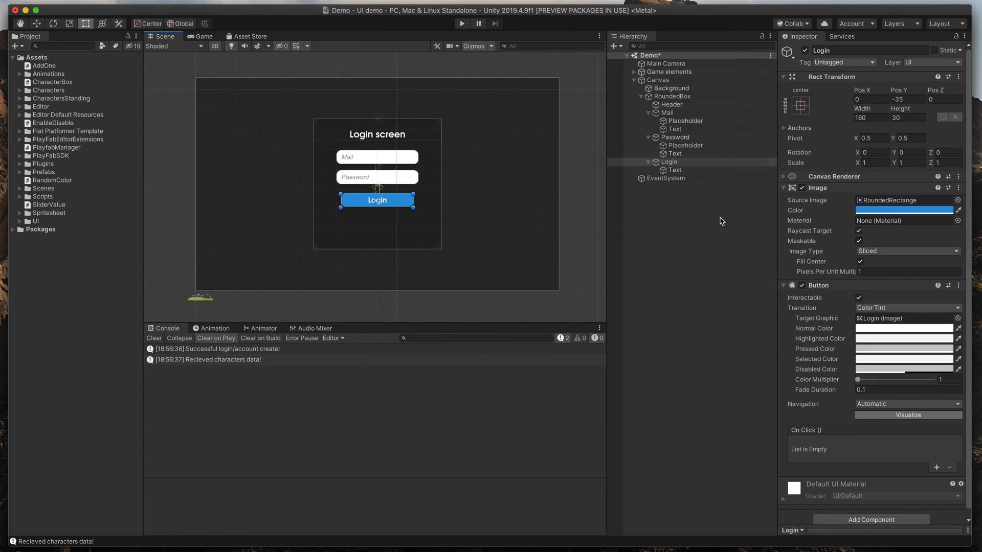
mouse_move(722, 217)
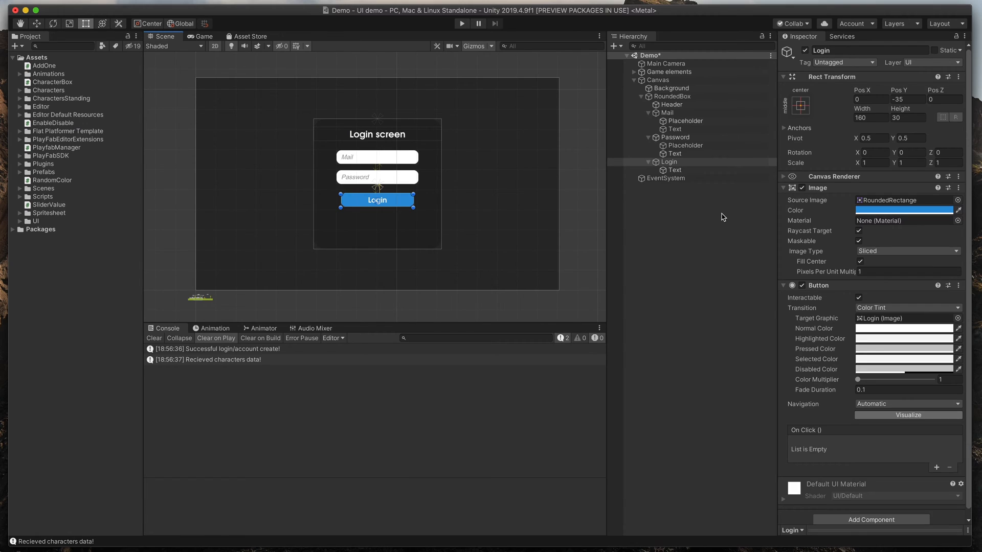
mouse_move(671, 164)
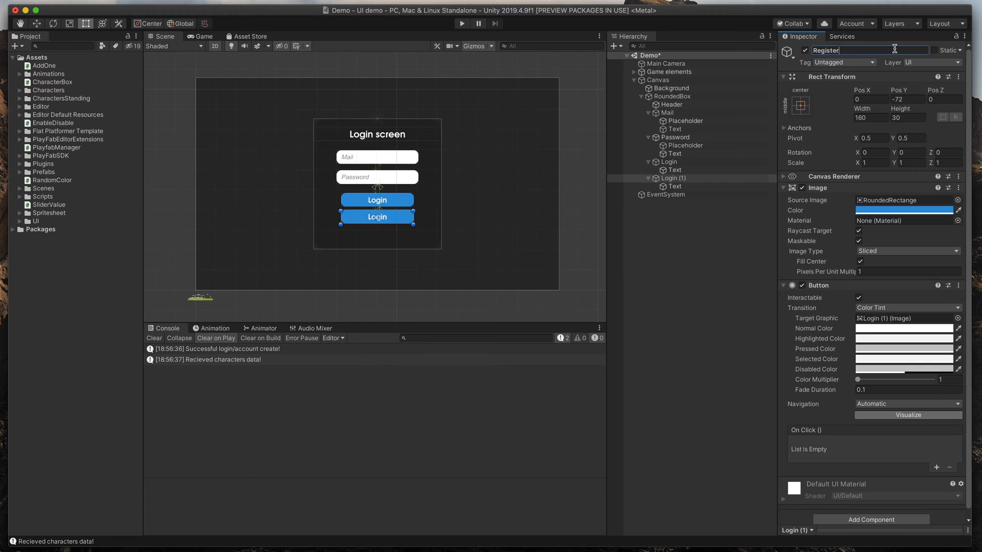
Duplicate the Login button, move it to Pos Y -72, and name it Register.
click(903, 209)
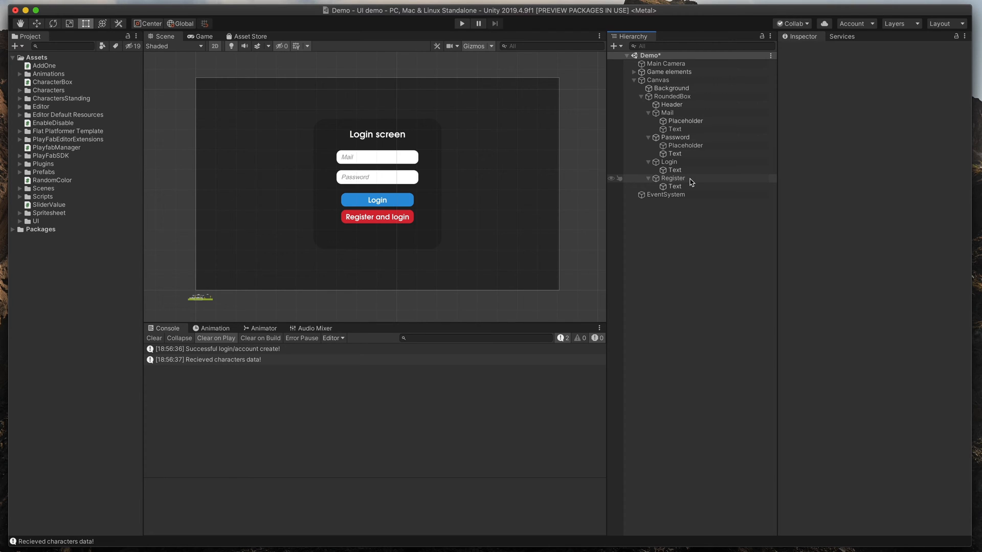
Colour Register red, duplicate it as an orange Reset button, and relabel it 'Reset password'.
click(677, 194)
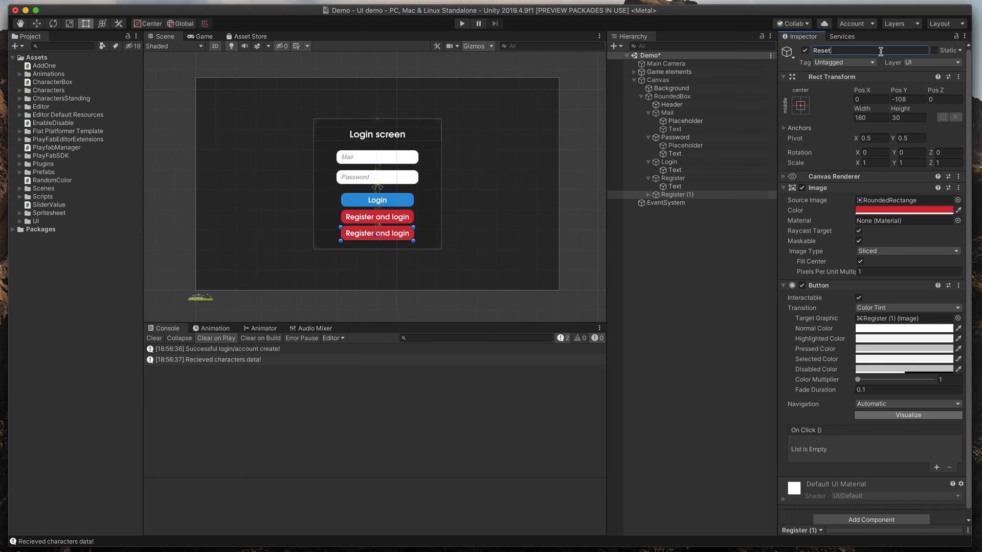
click(903, 209)
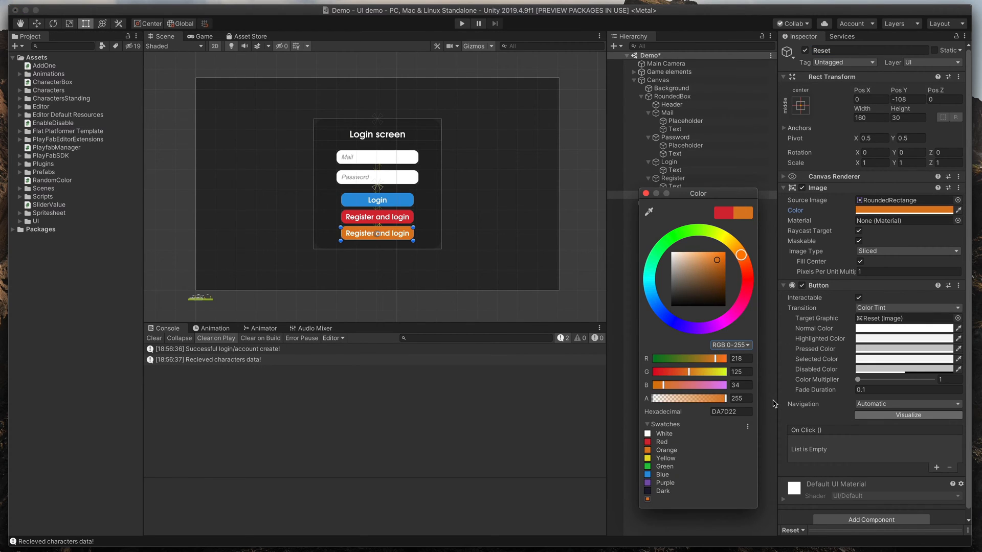
click(669, 194)
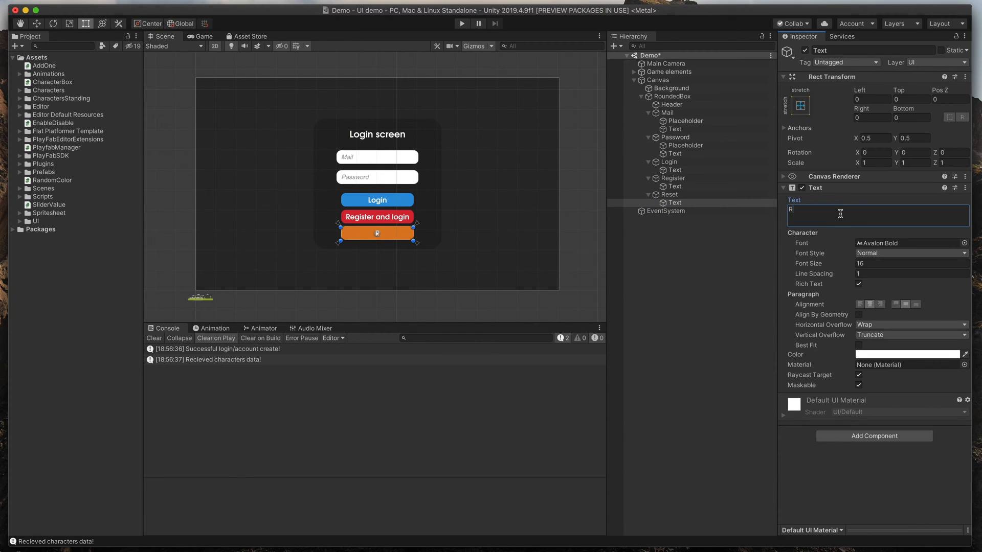
text(eset password)
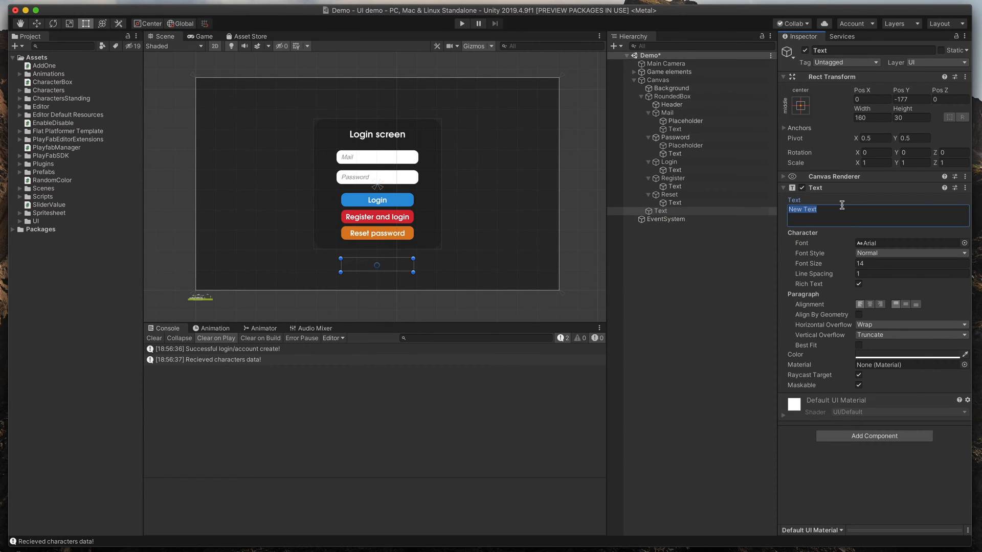
Add a 'Message' text at font size 18 below the panel and widen it.
text(Message)
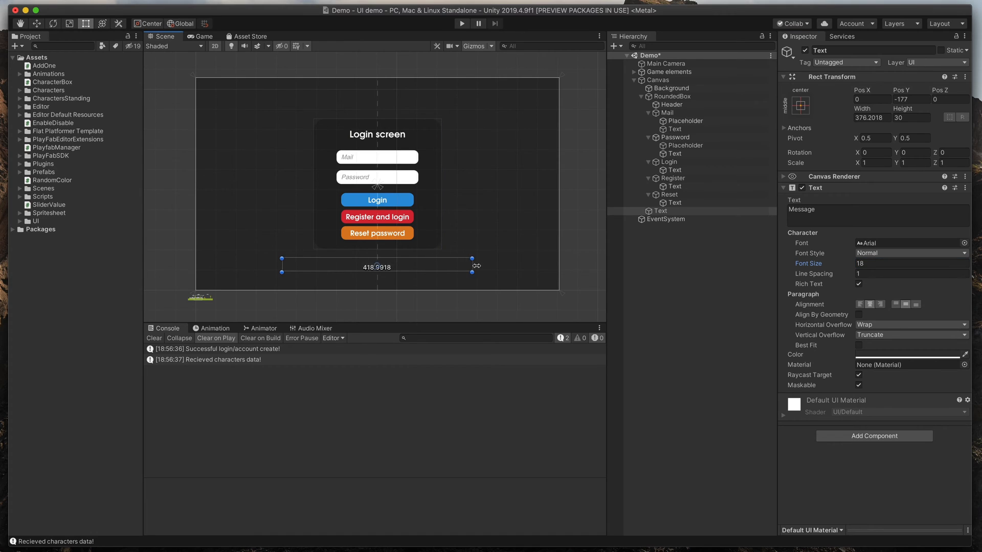
drag(472, 261, 482, 265)
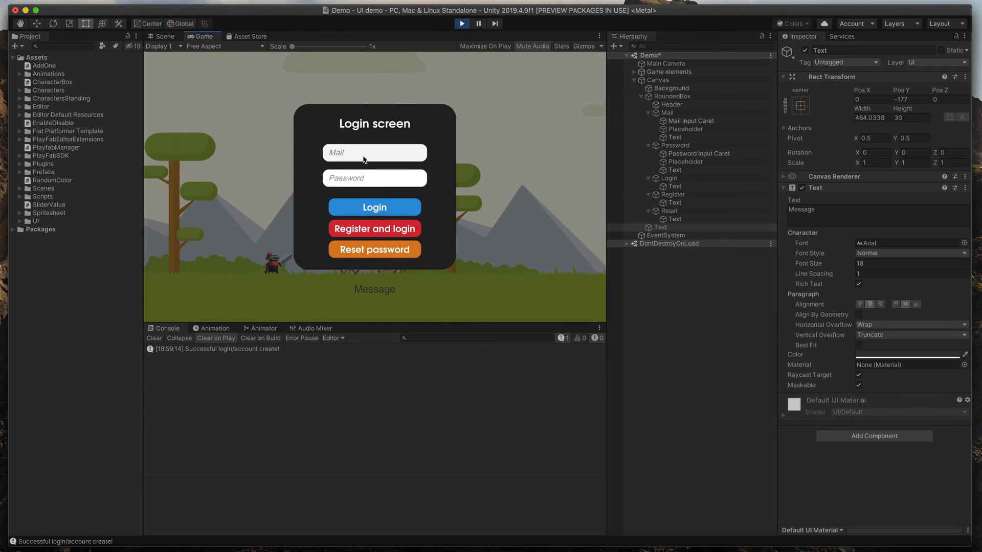
click(374, 228)
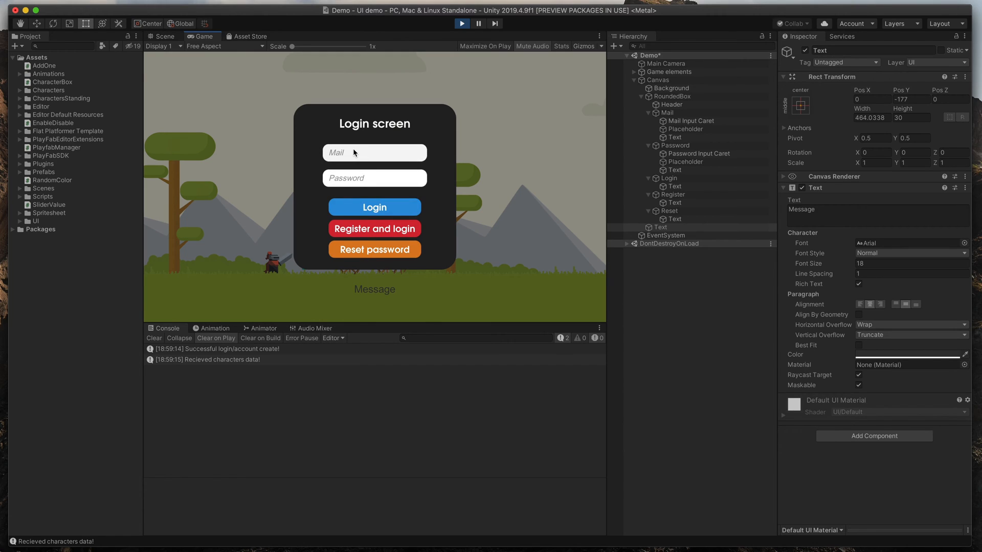
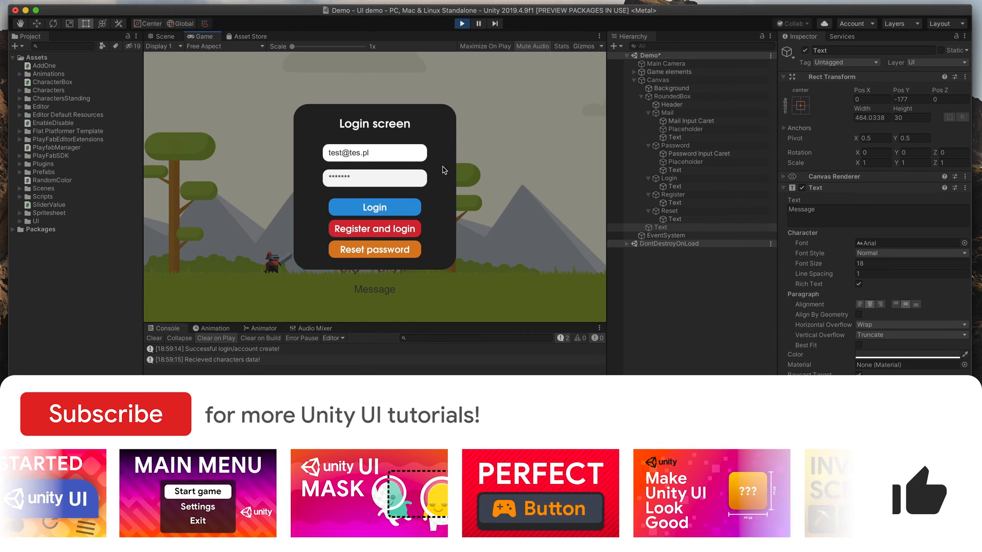
click(374, 179)
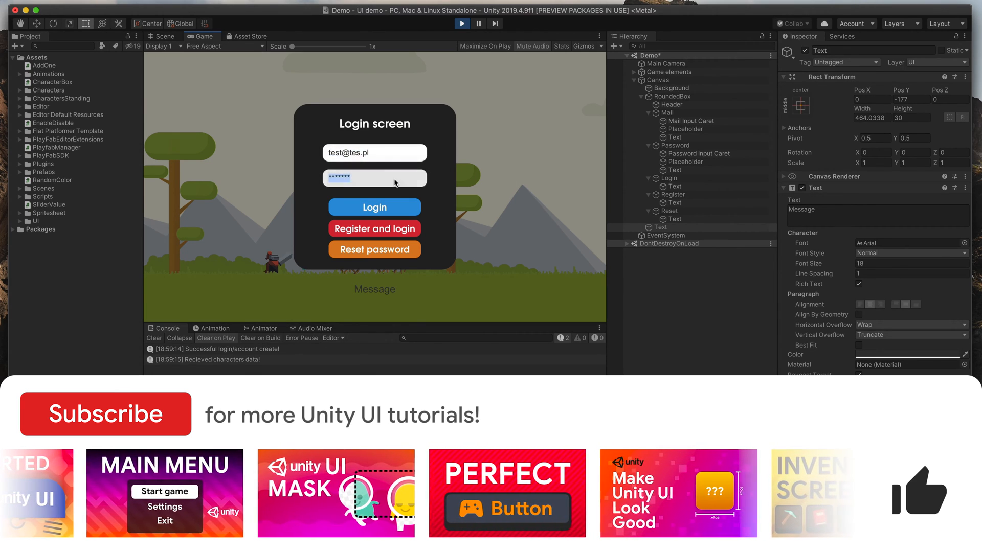
click(374, 152)
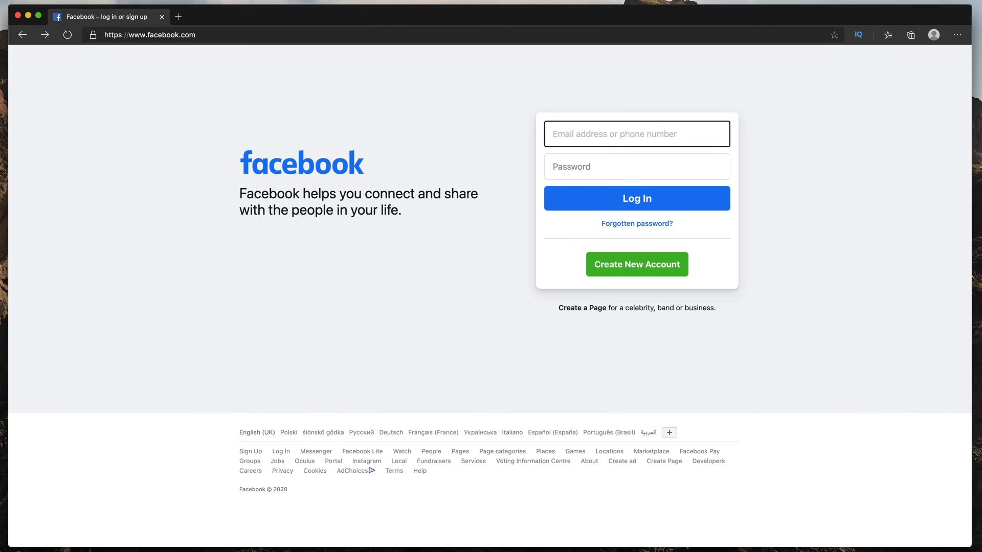
text(addr)
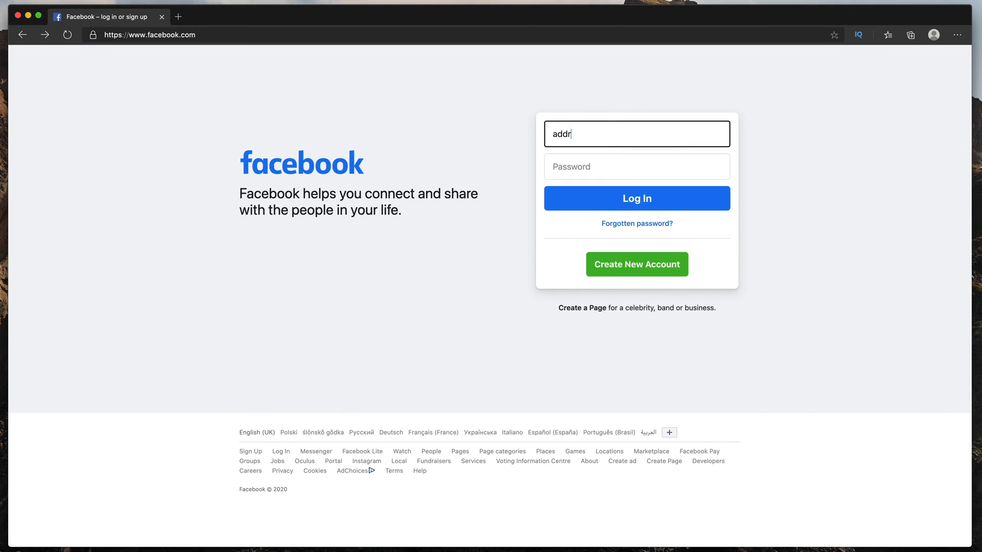
text(ess)
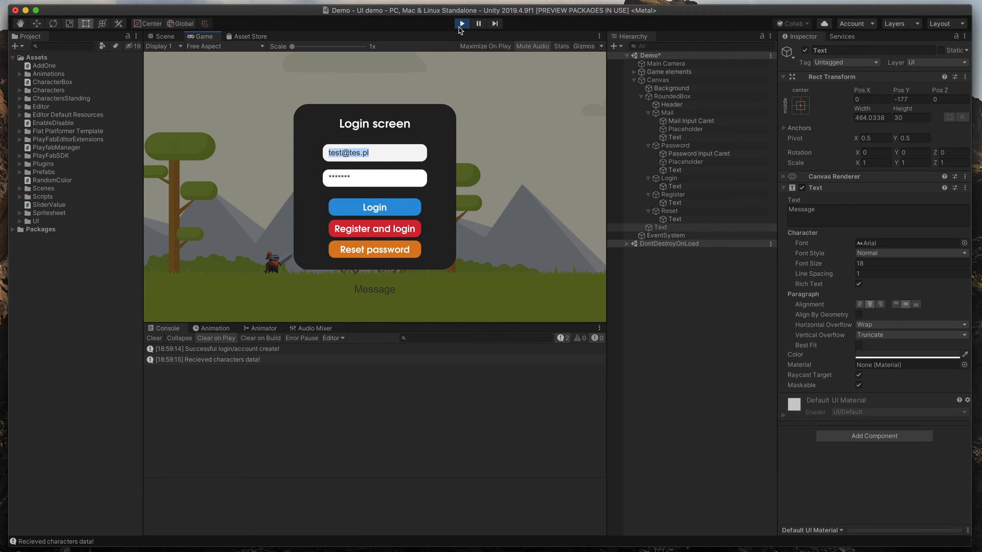
Stop Play mode, select a login input, and drag the Password field right and back.
click(462, 23)
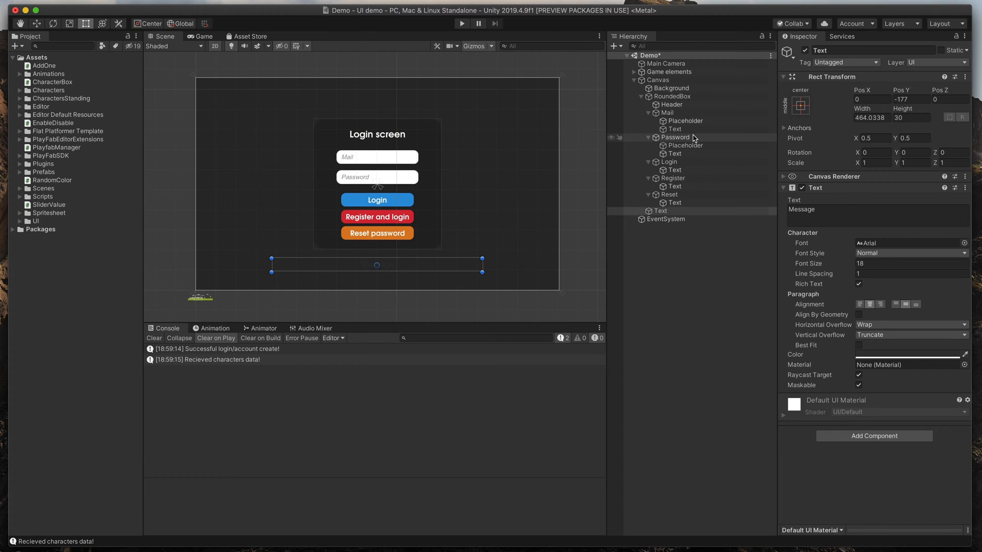
click(675, 137)
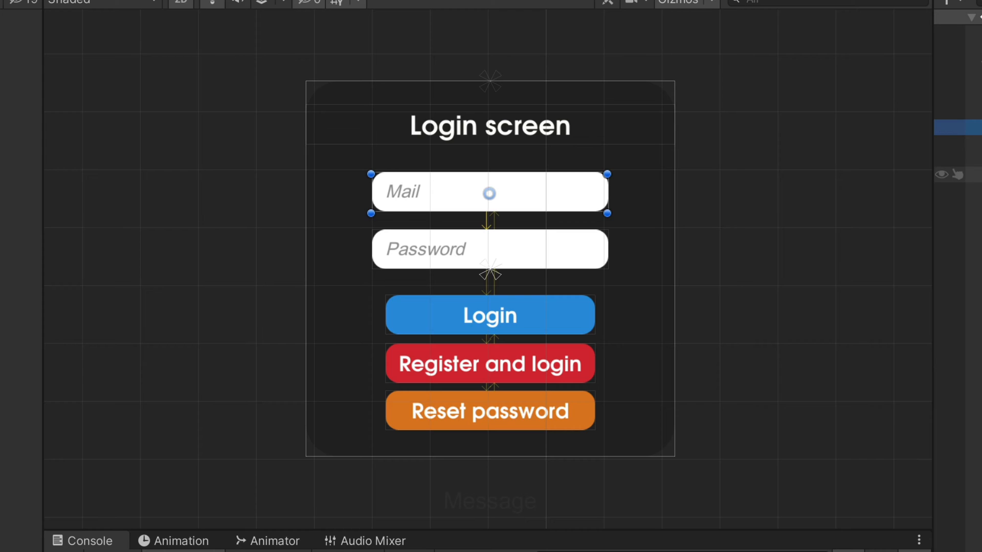
click(490, 249)
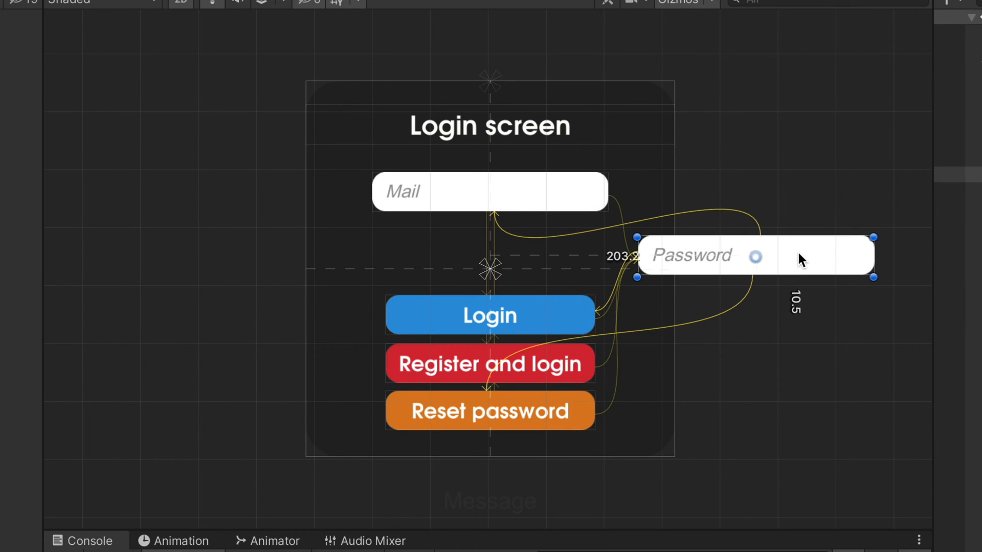
drag(802, 256, 826, 259)
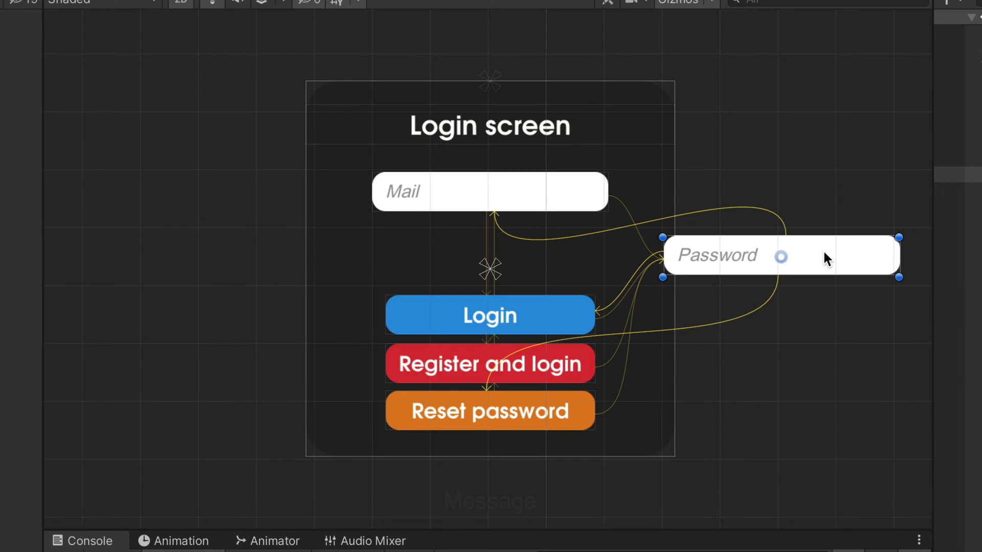
drag(779, 255, 490, 248)
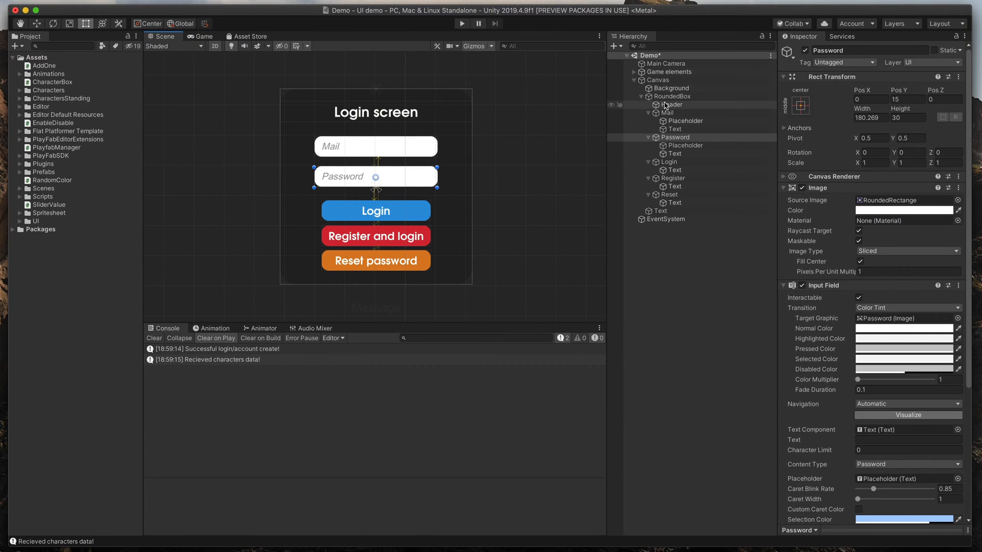
Select RoundedBox and add a new script component named ChangeInput via Add Component.
click(672, 96)
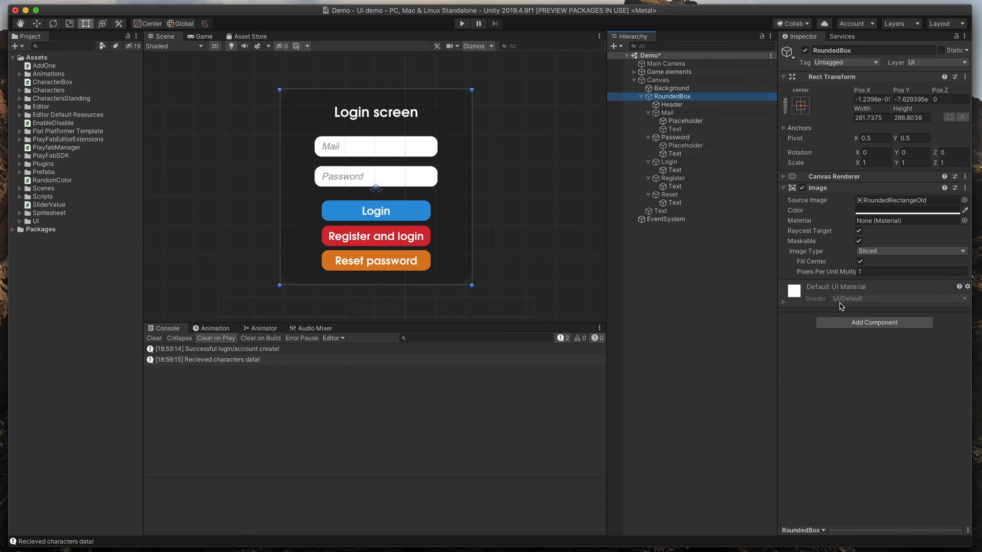
click(873, 321)
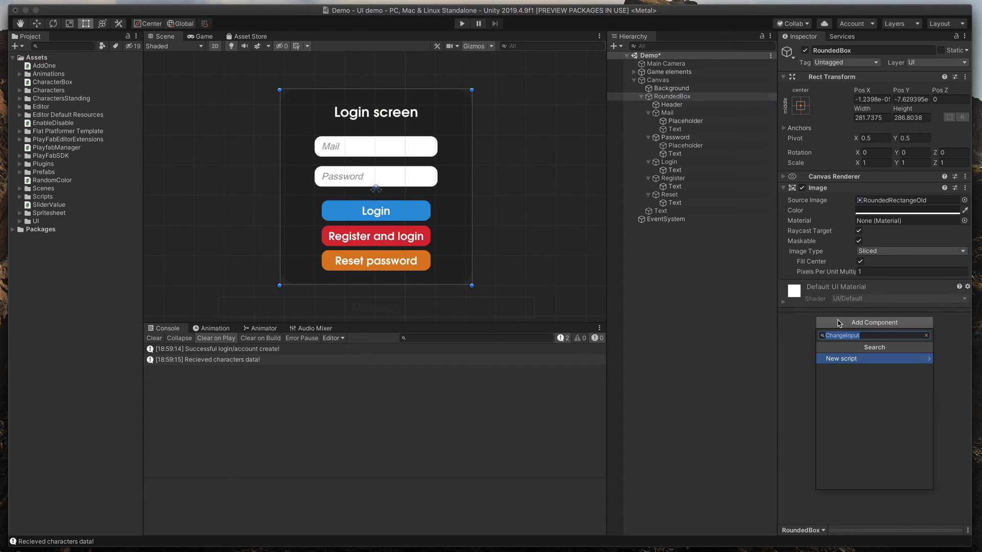
key(Backspace)
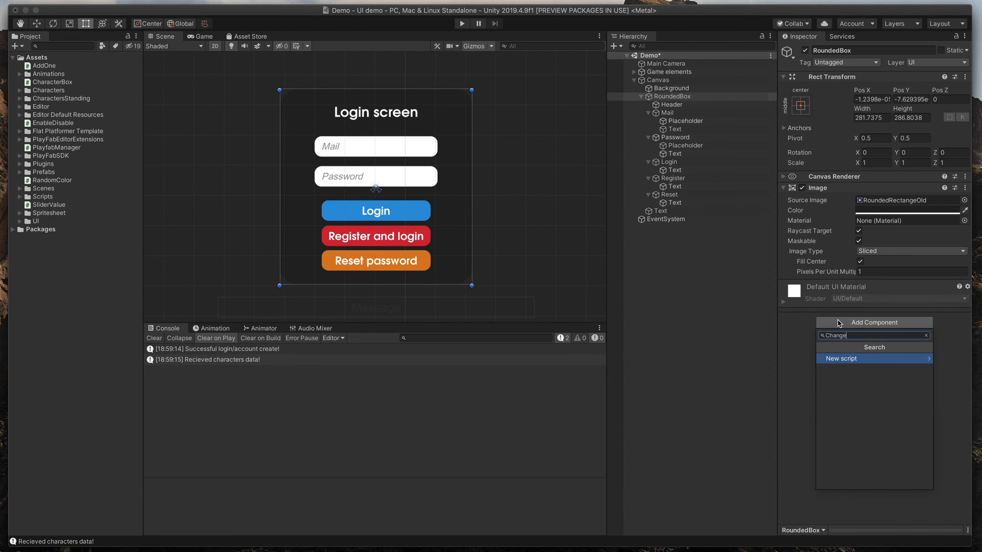
text(Input)
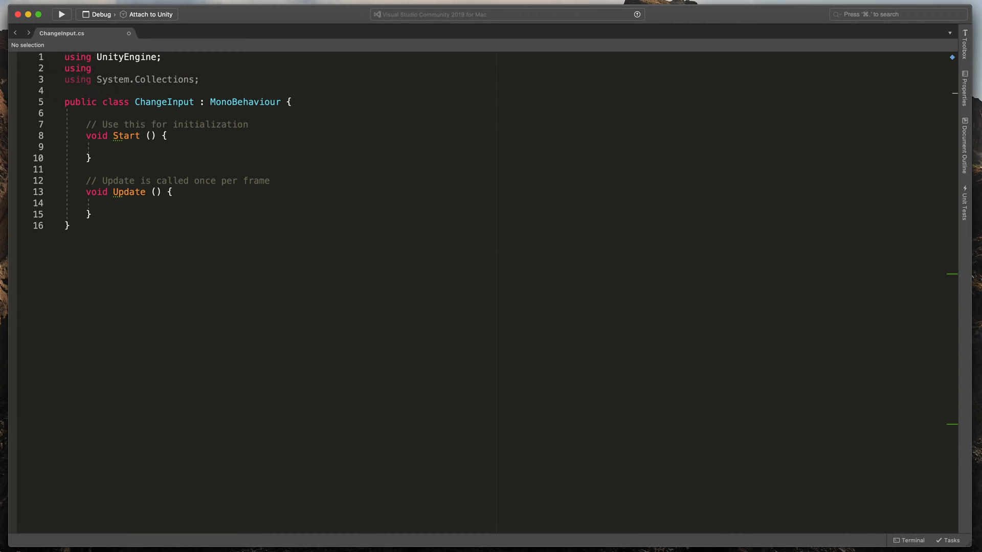
Import UnityEngine.UI and EventSystems, declare an EventSystem field, and assign EventSystem.current in Start.
text(unityEngine.UI;)
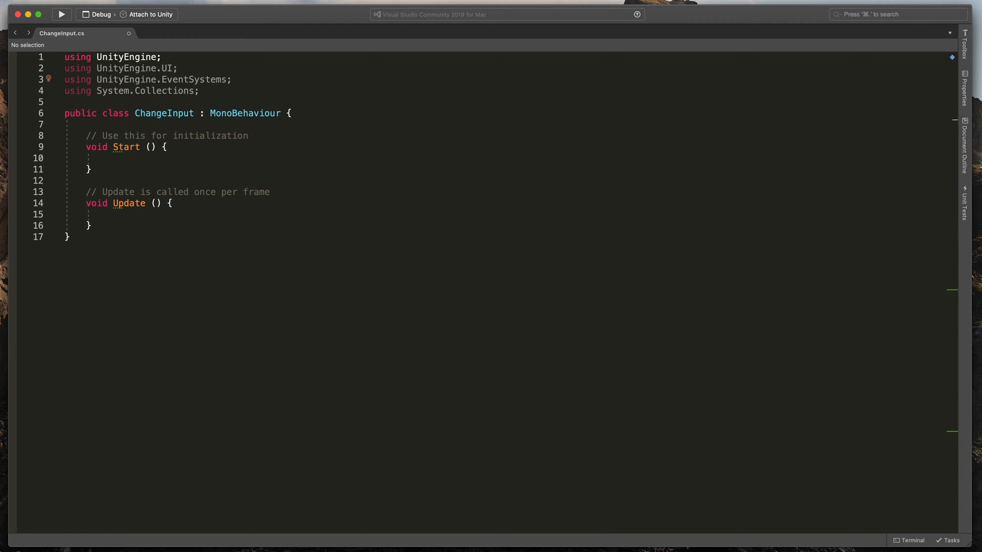
key(enter)
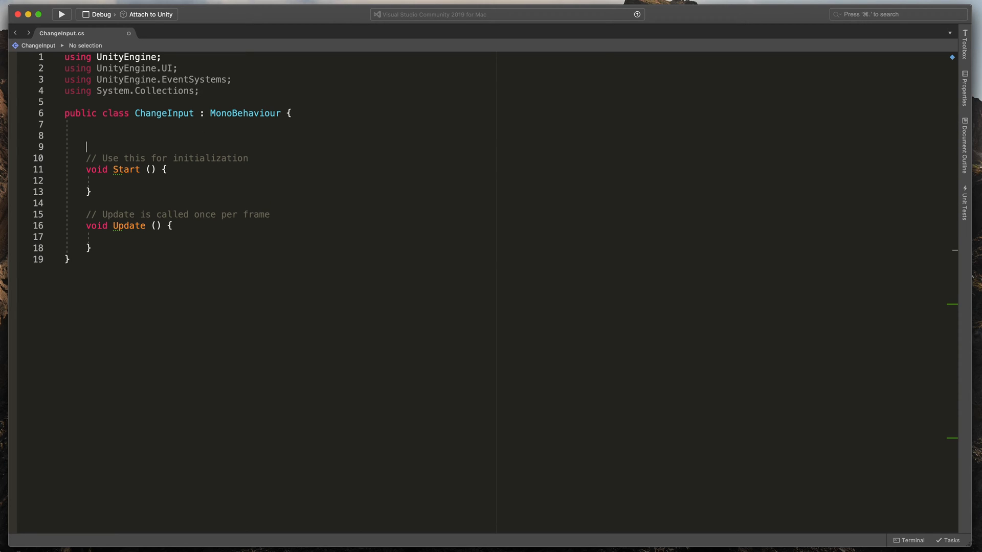
text(EventSystem system;)
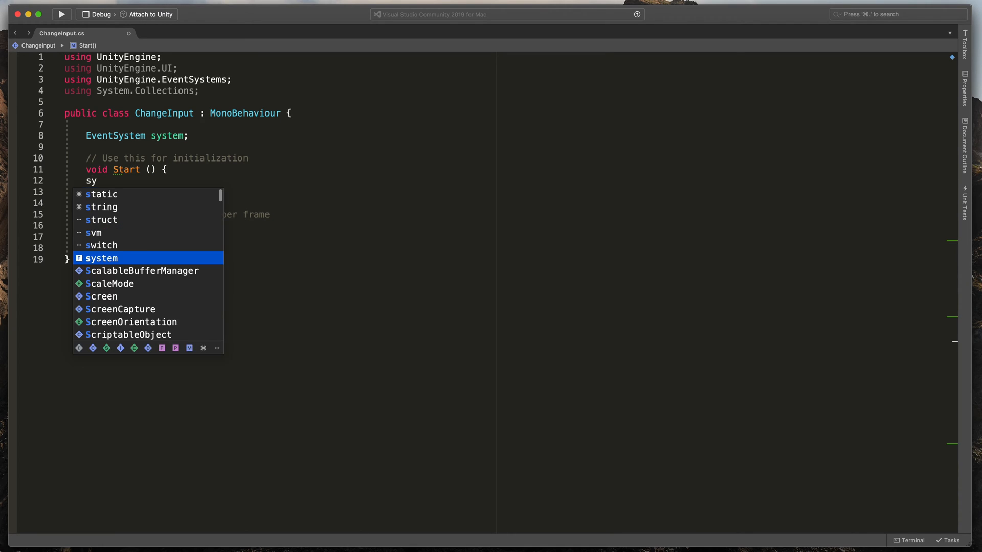
text(= eventSystem.current;)
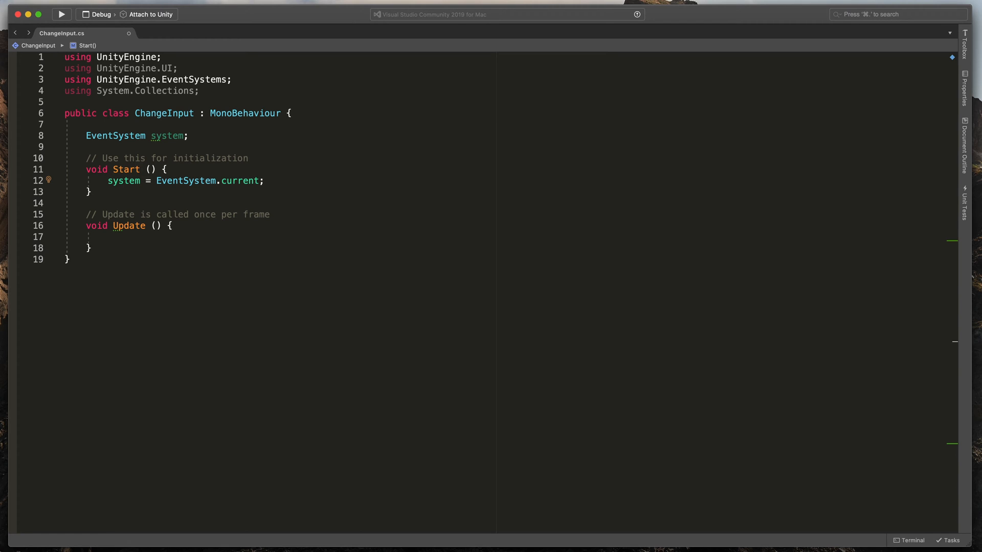
text(if (Input.GetKeyDown()
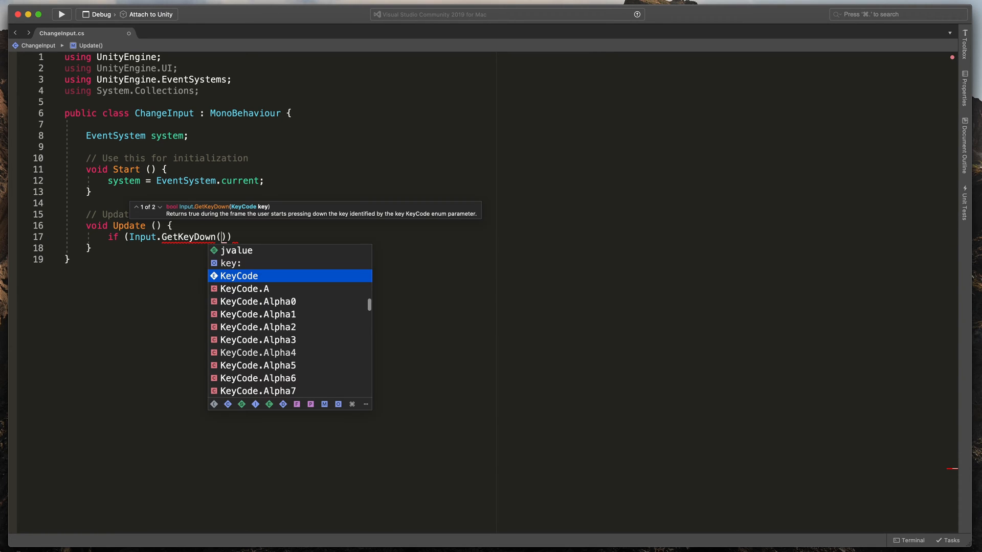
On Tab in Update, get the selectable below currentSelectedGameObject with FindSelectableOnDown().
text(KeyCode.Tab)
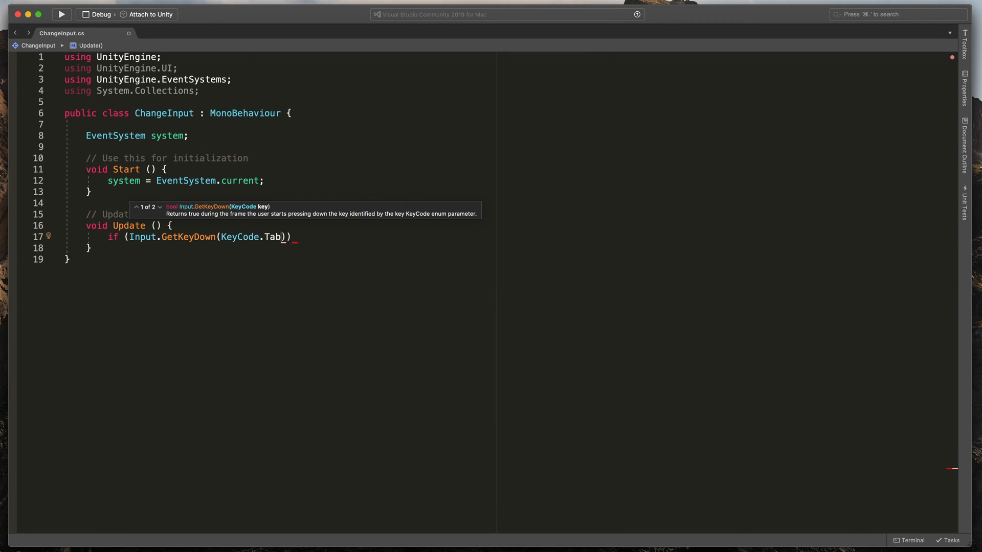
text() { })
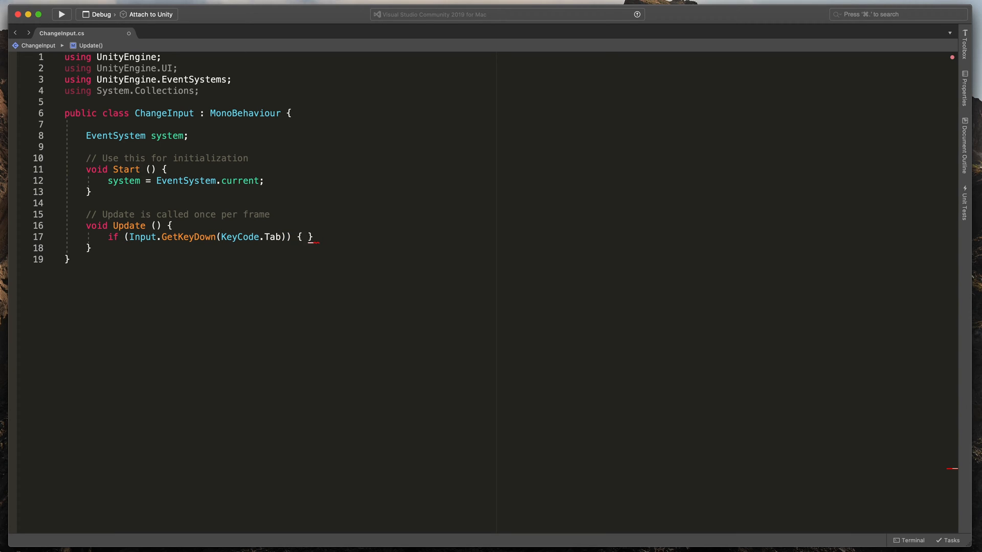
text(Selectable next)
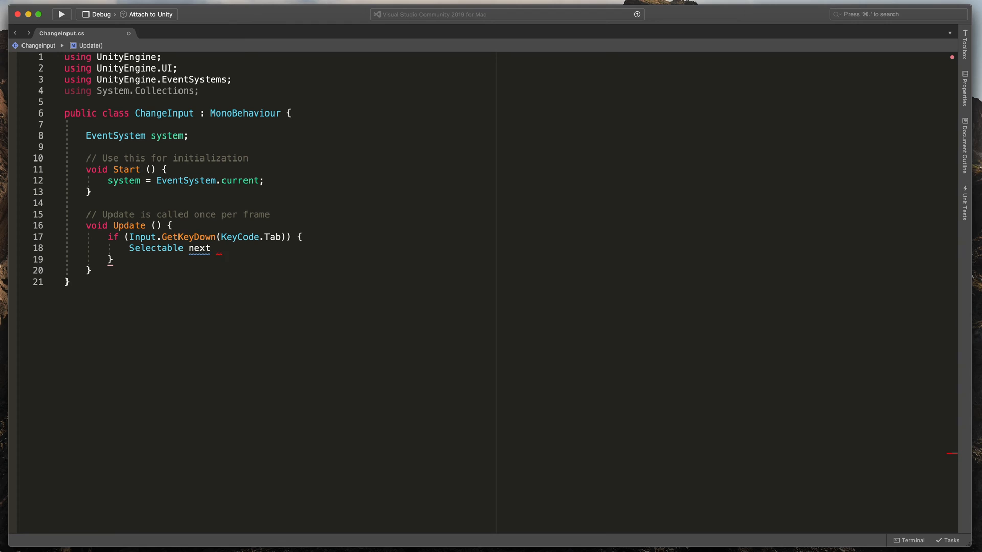
text(= syste)
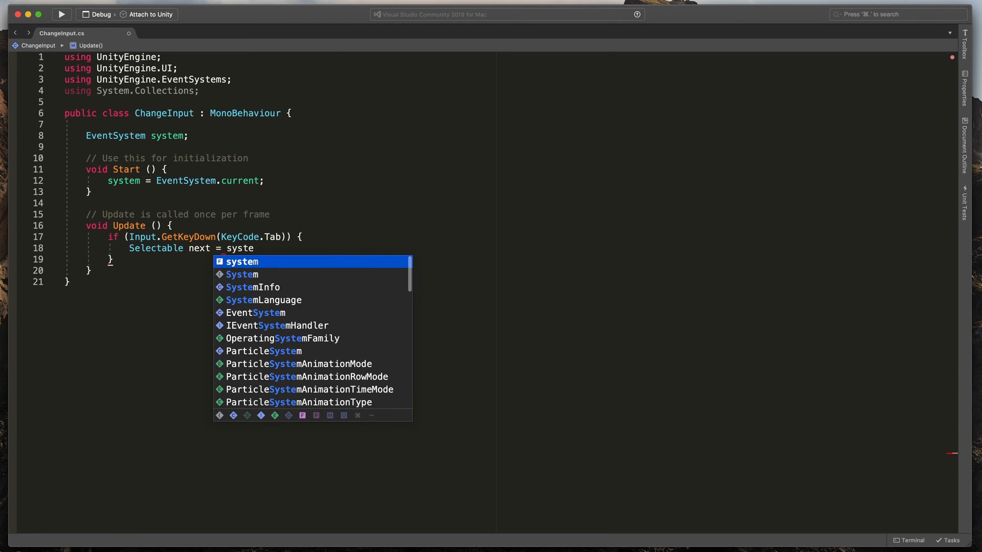
text(.pre)
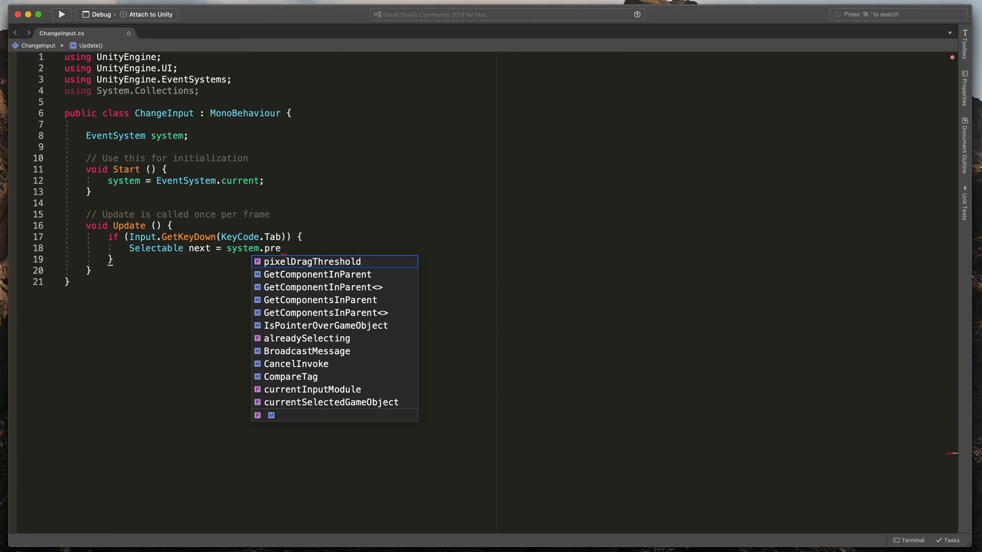
double_click(331, 402)
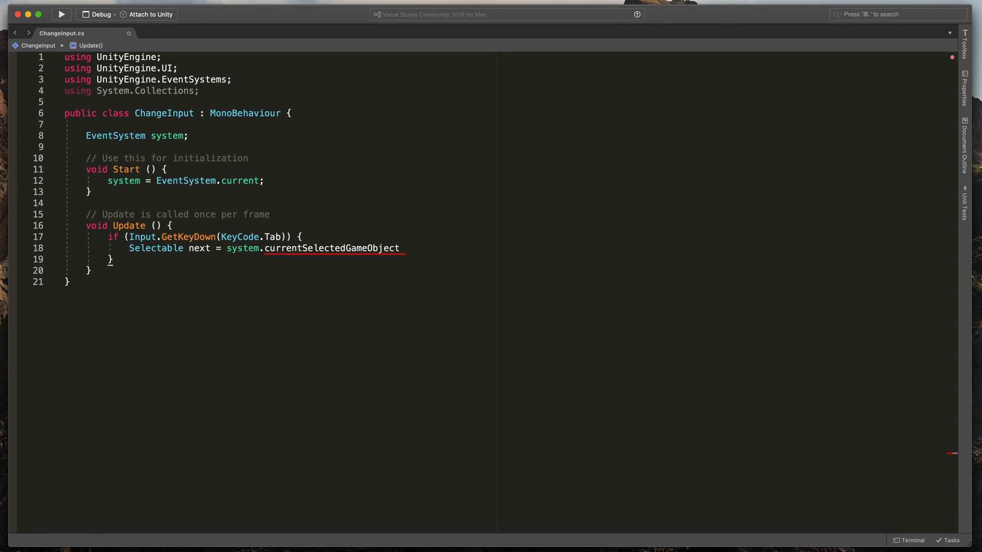
text(.)
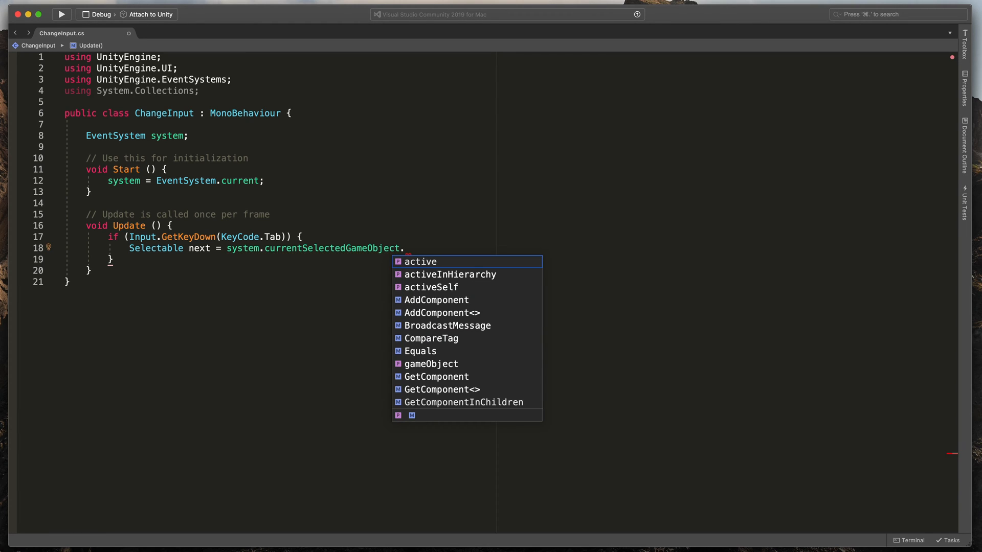
text(GetComponent<Selectable>)
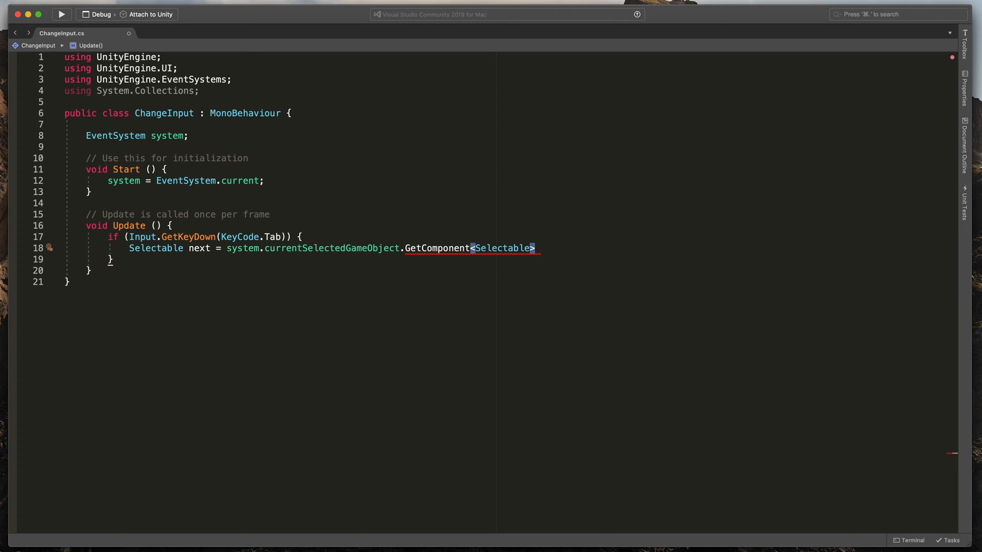
text(().findSelectableOnDown)
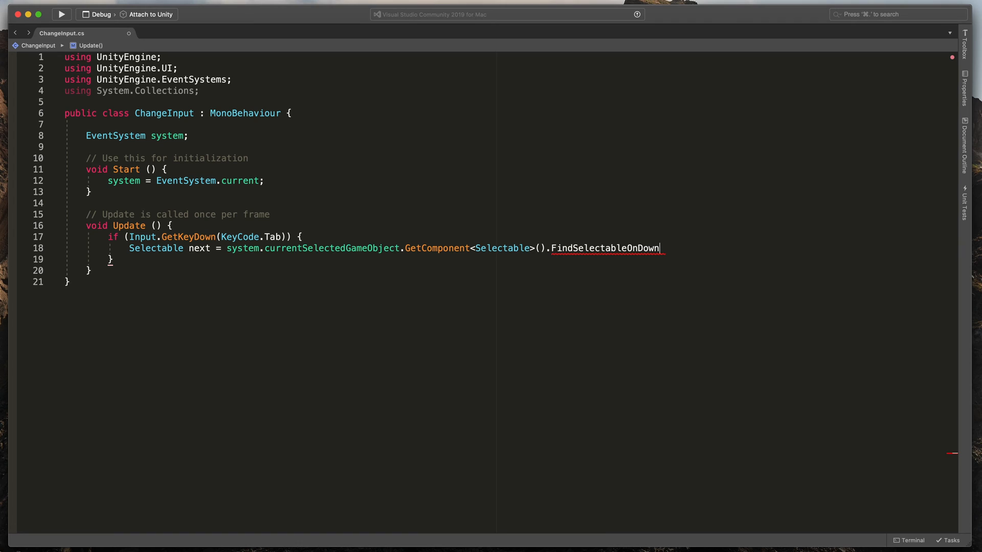
text(();)
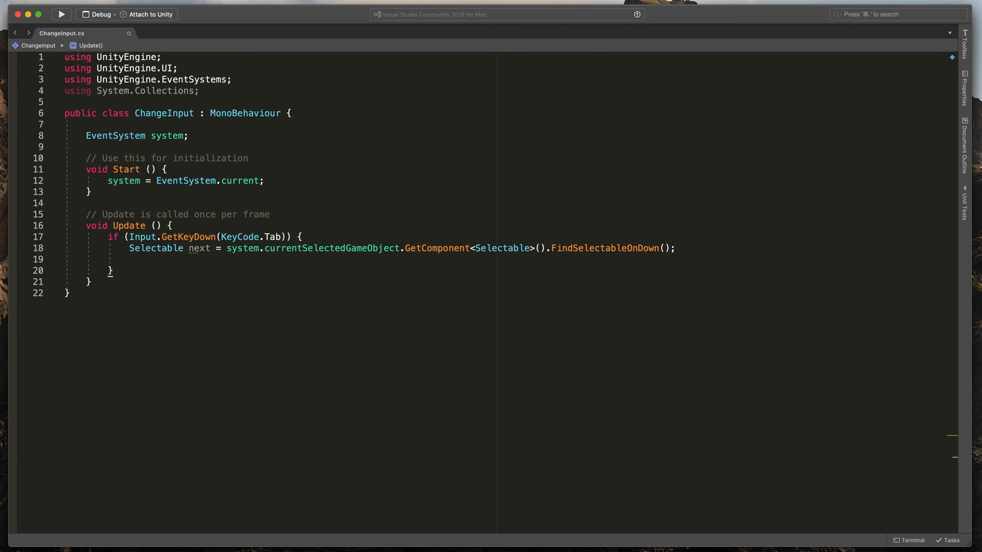
Call next.Select() when the found selectable is not null.
text(if (next != null)
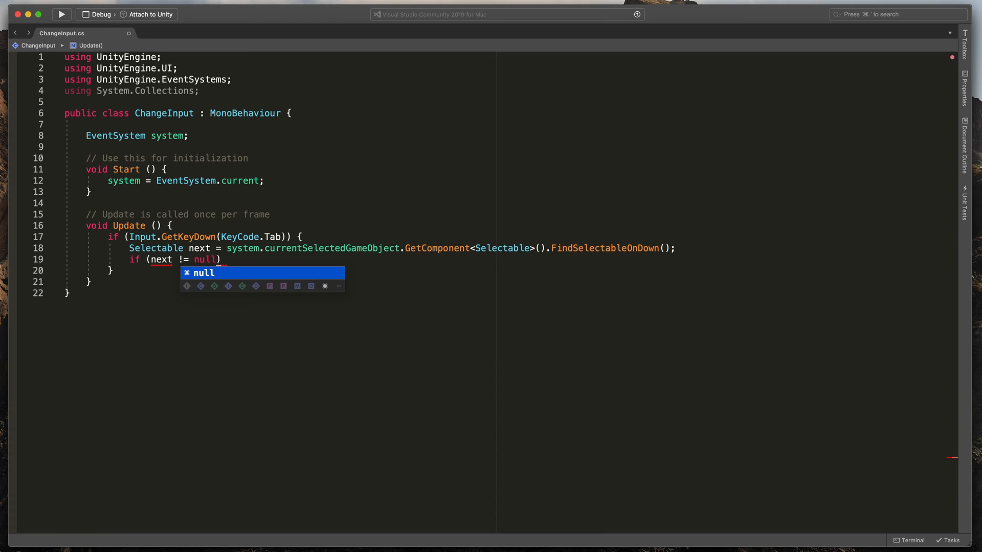
text({)
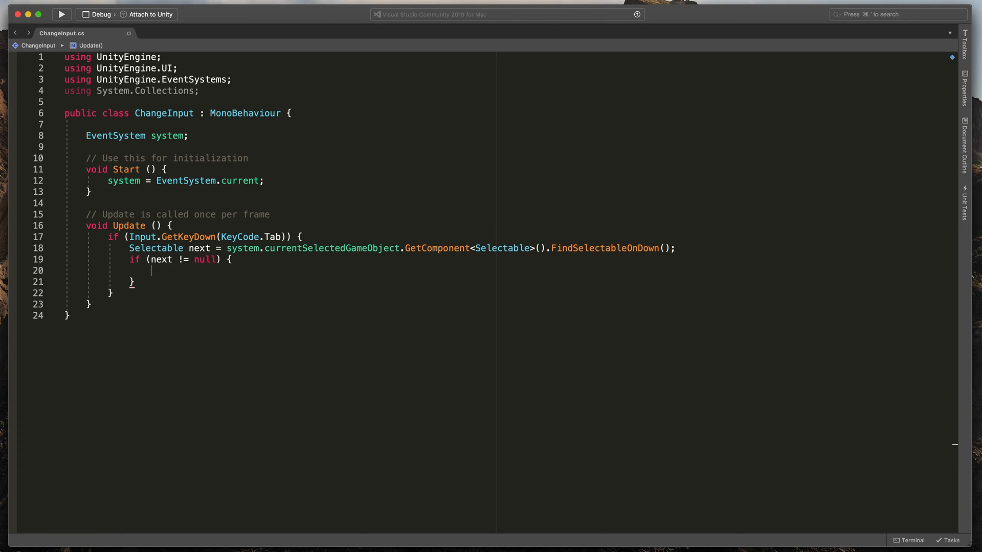
text(next)
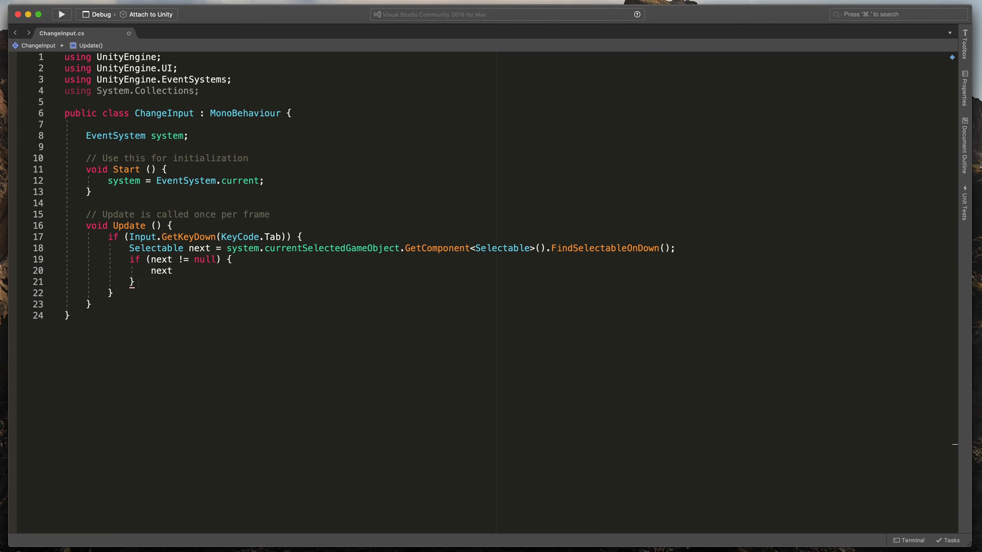
text(.Select();)
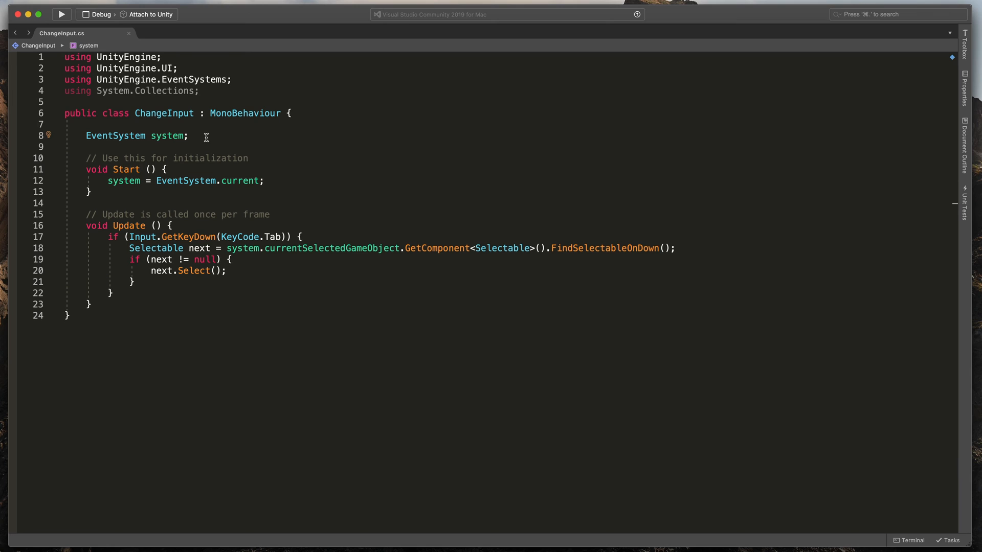
Declare public Selectable firstInput and call firstInput.Select() inside Start().
text(public)
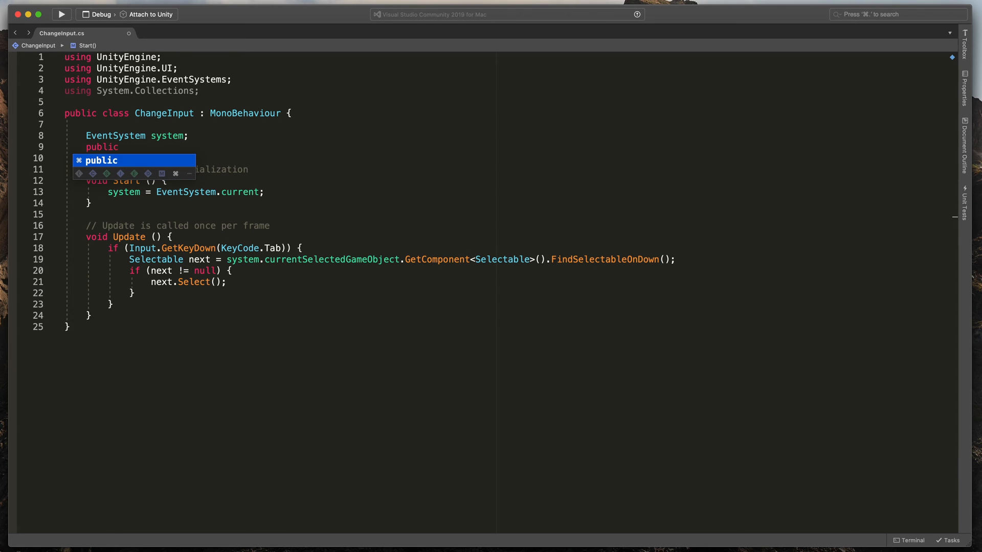
text(Selectable)
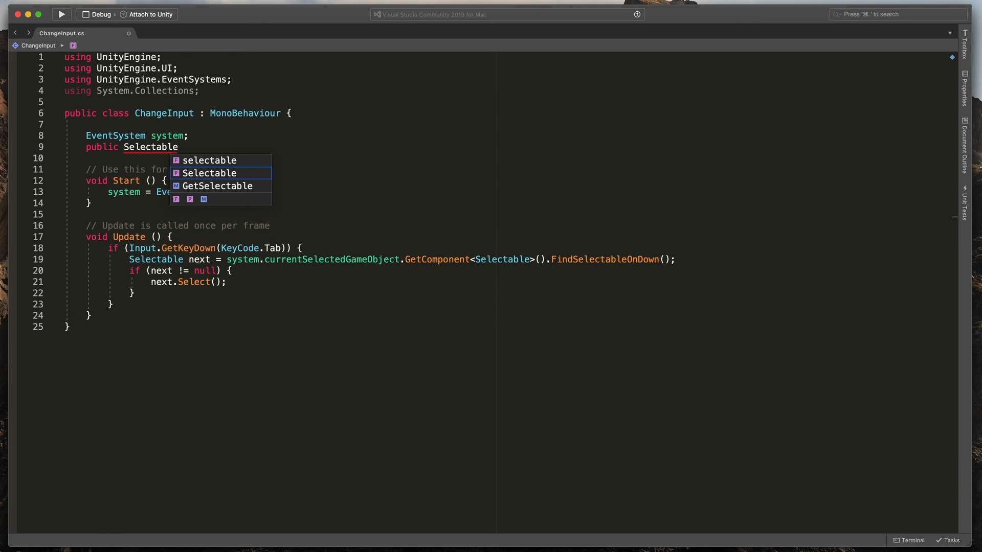
text(firstInput;)
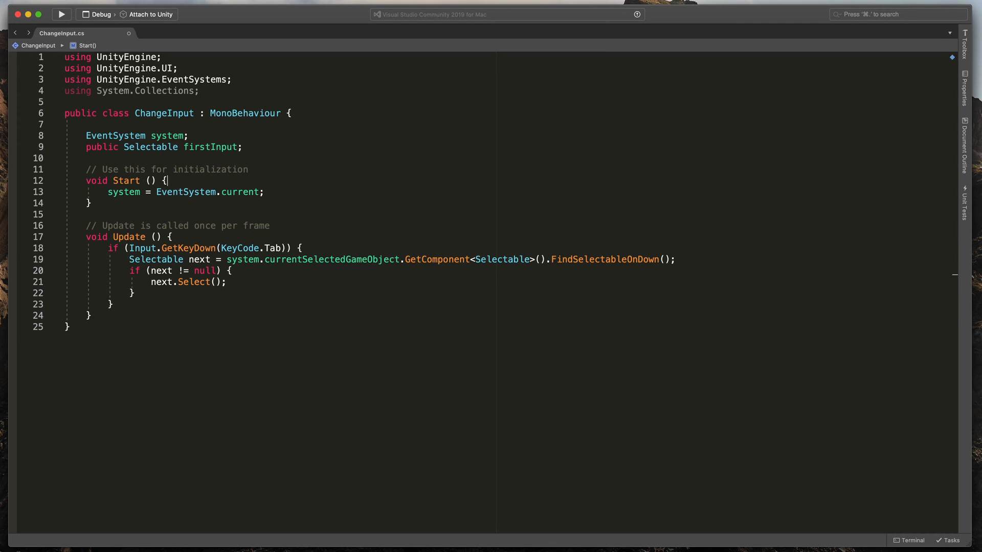
text(firstInput)
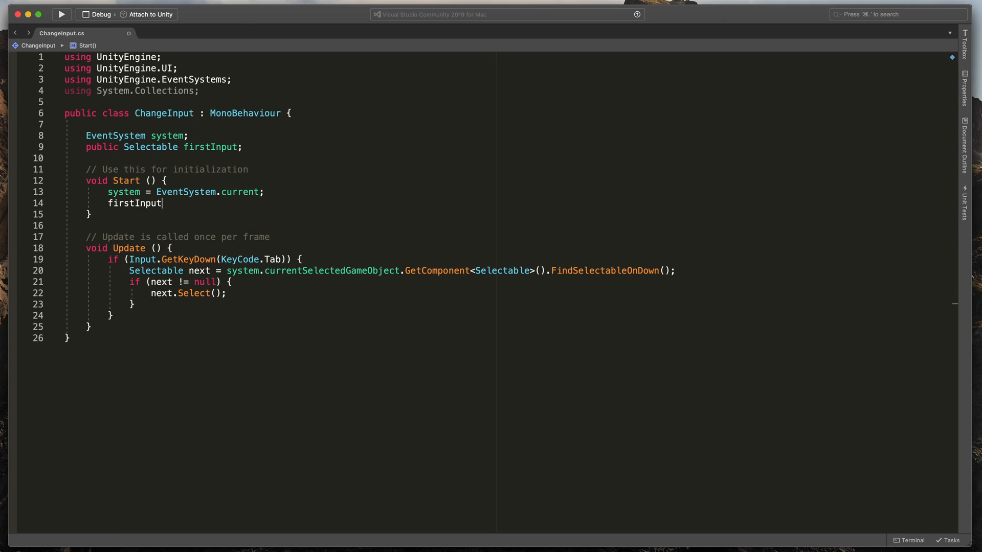
text(.Select();)
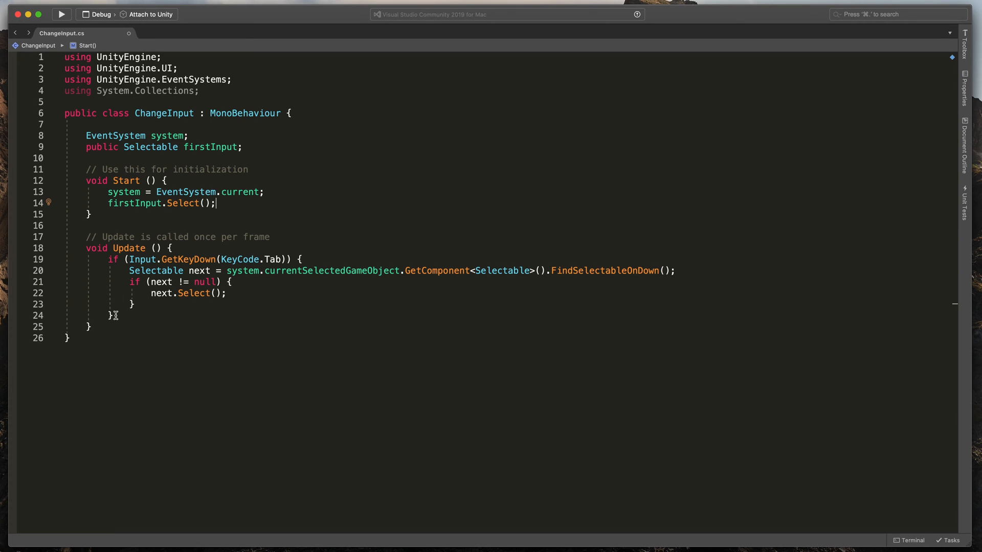
Duplicate the Tab block as an else branch and require Input.GetKey(KeyCode.LeftShift) in the first.
drag(112, 258, 112, 316)
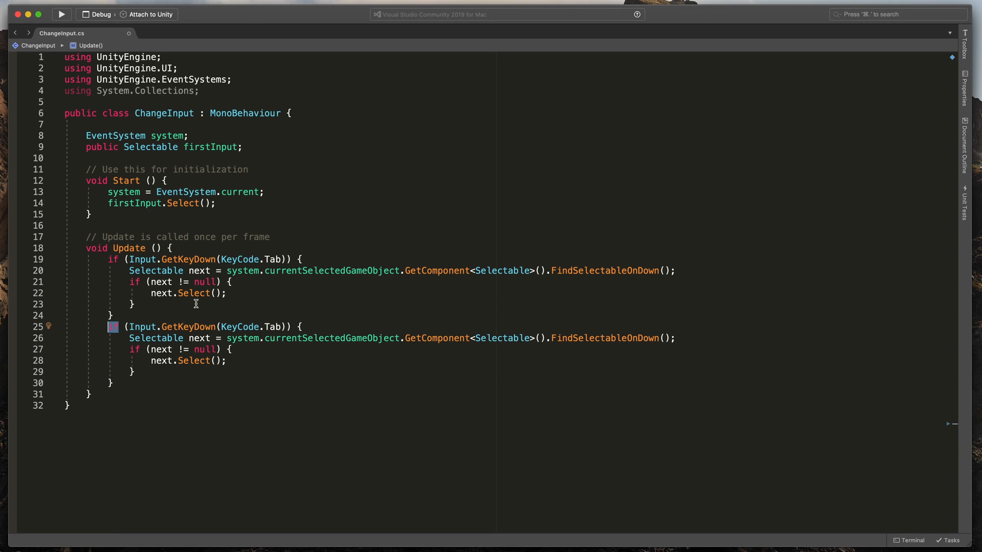
text(else)
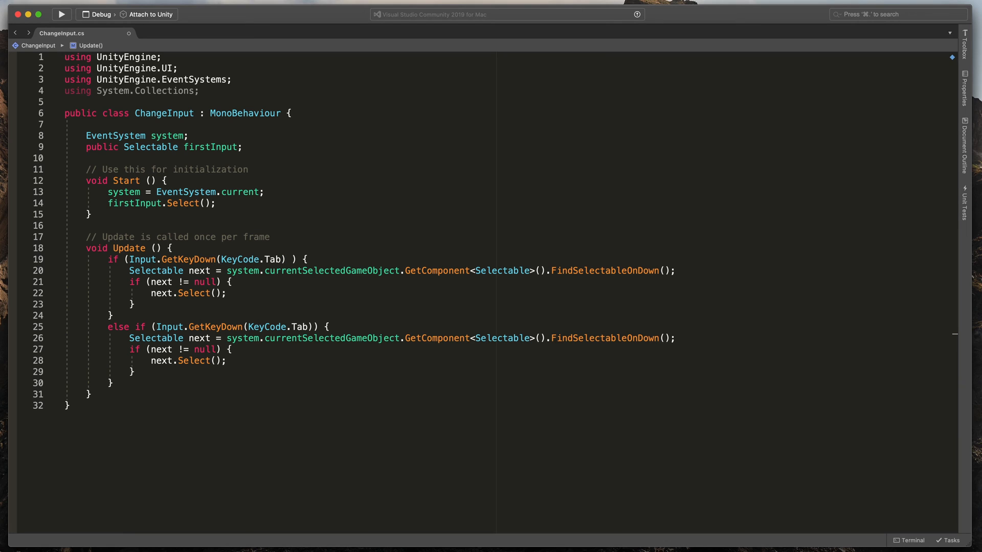
text(&&)
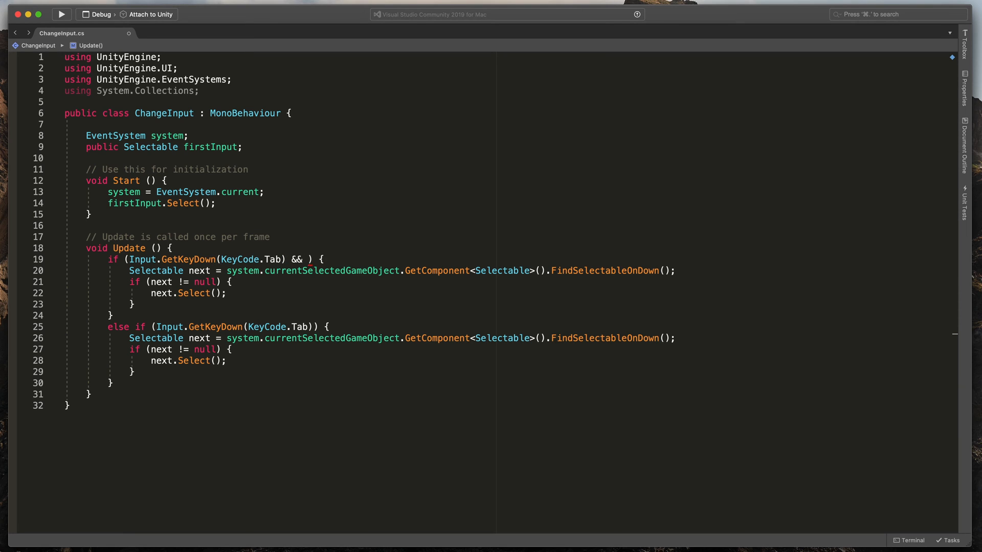
text(Input.getKey()
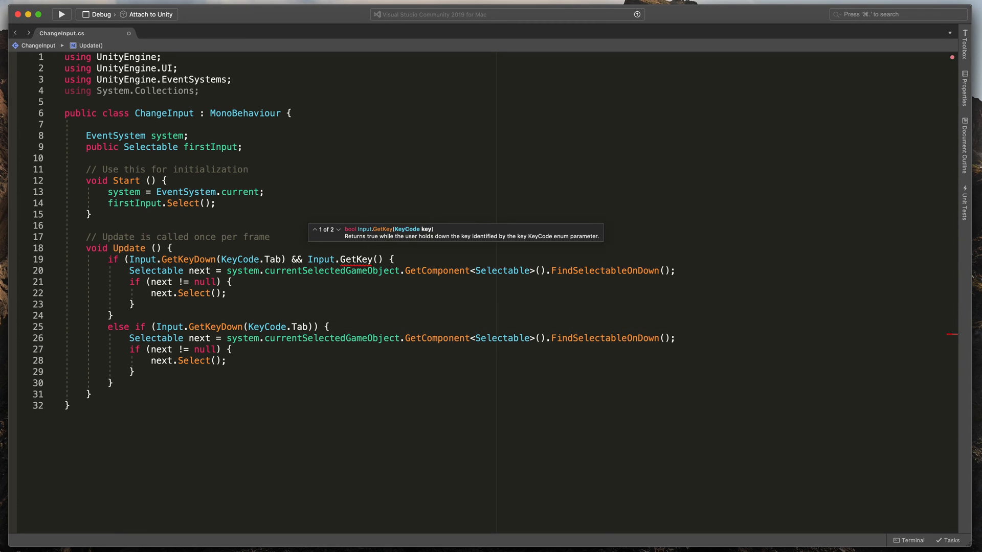
text(left)
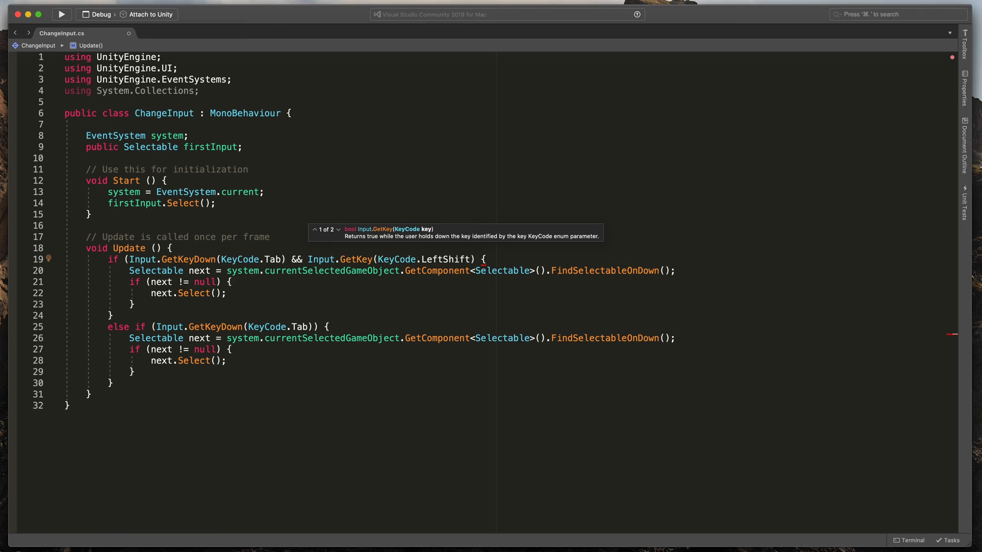
double_click(445, 259)
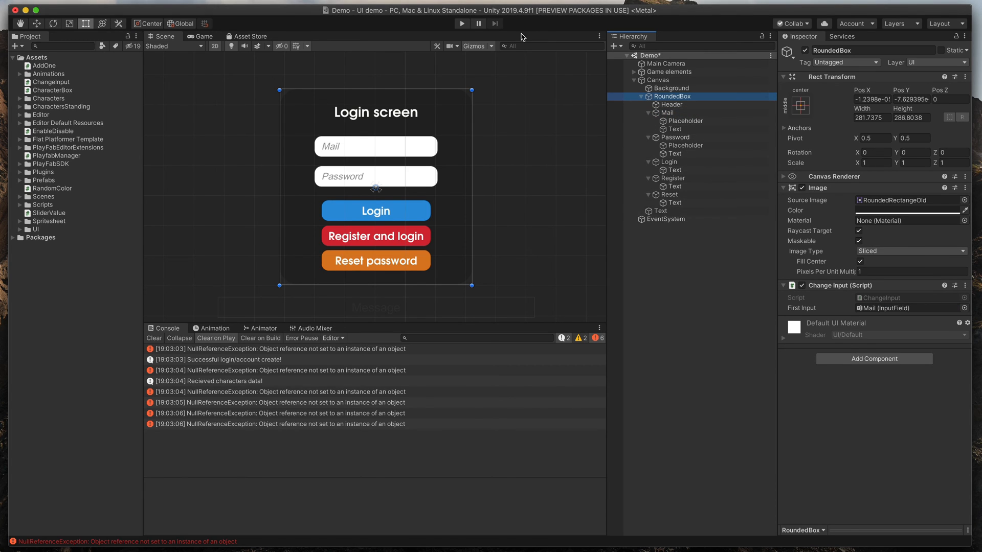
click(461, 23)
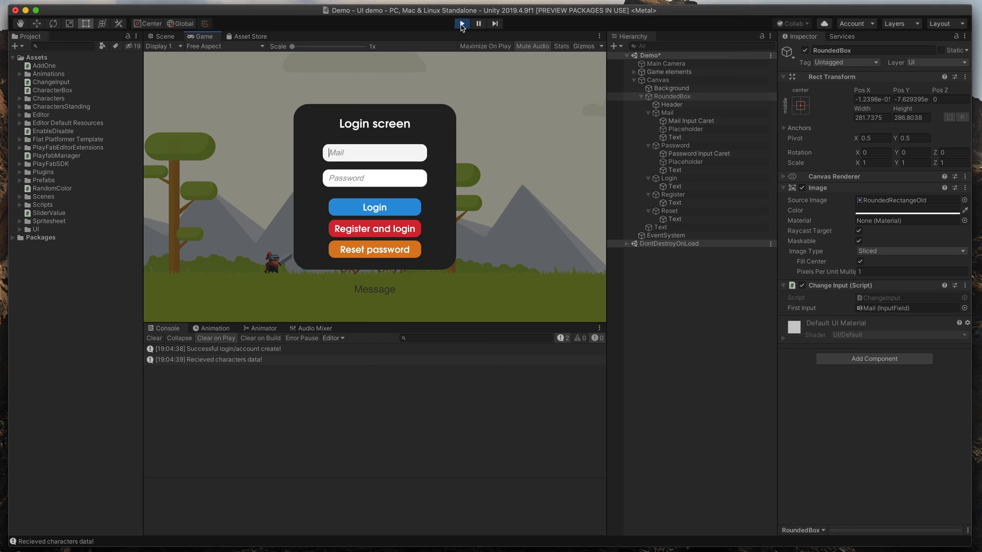
click(374, 178)
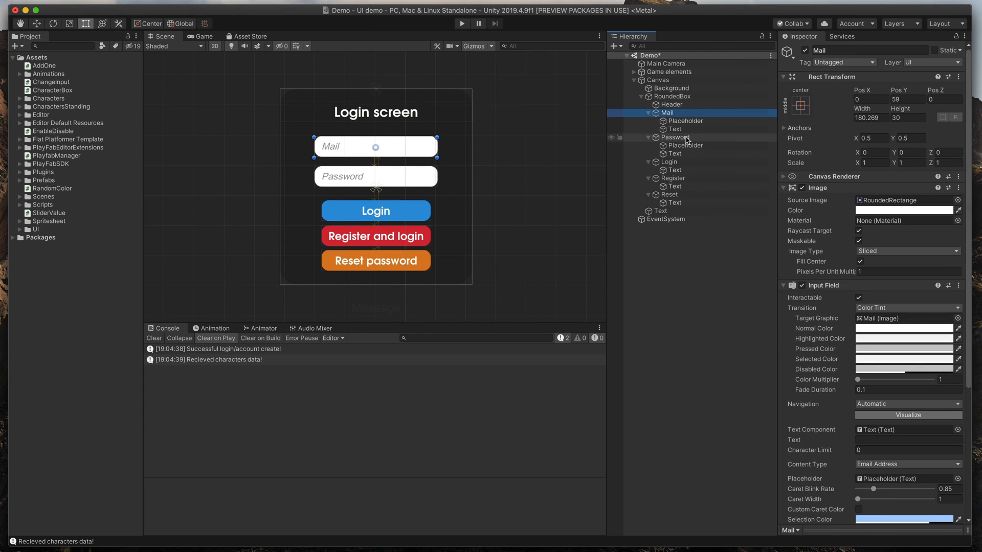
Give Mail and Password a darker Selected Color, then run and stop a Play test.
click(675, 137)
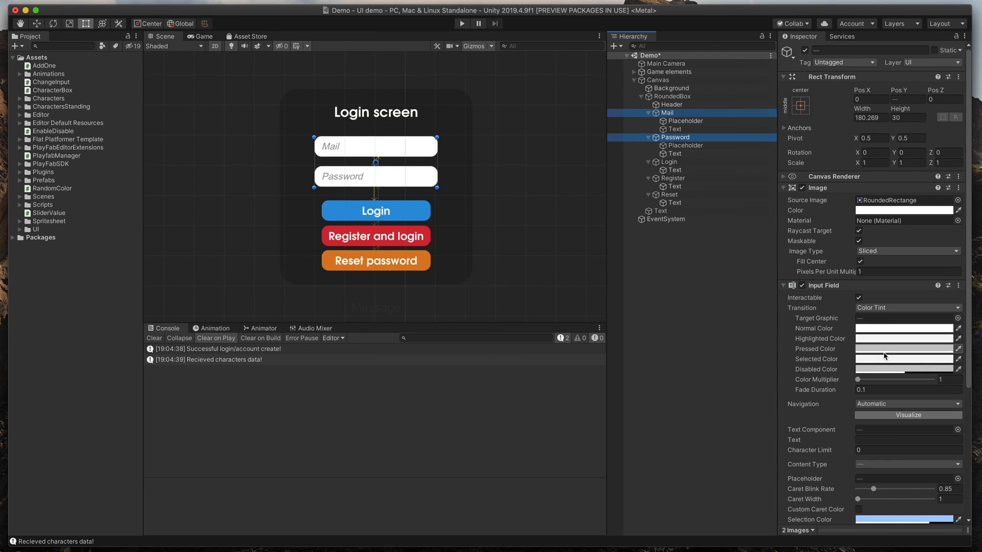
click(905, 359)
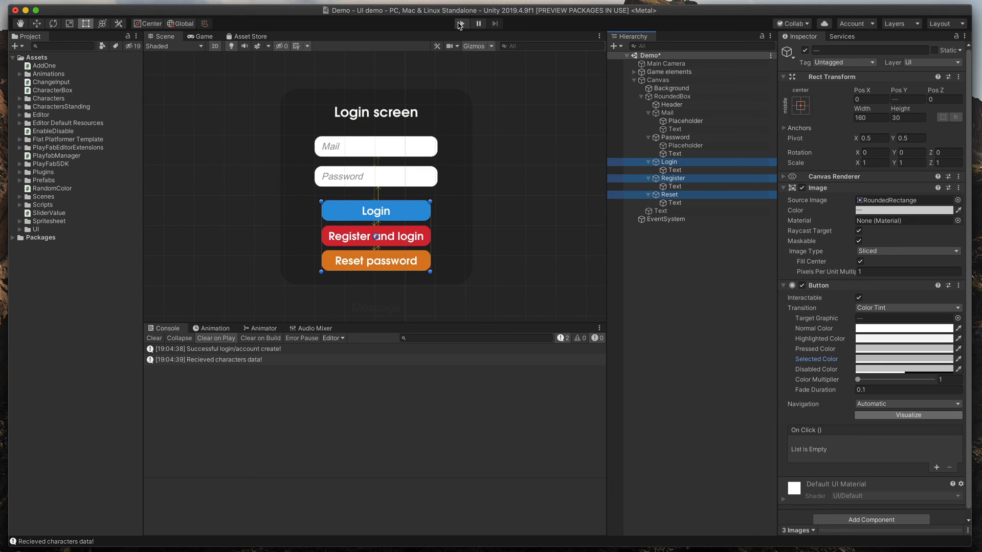
click(461, 23)
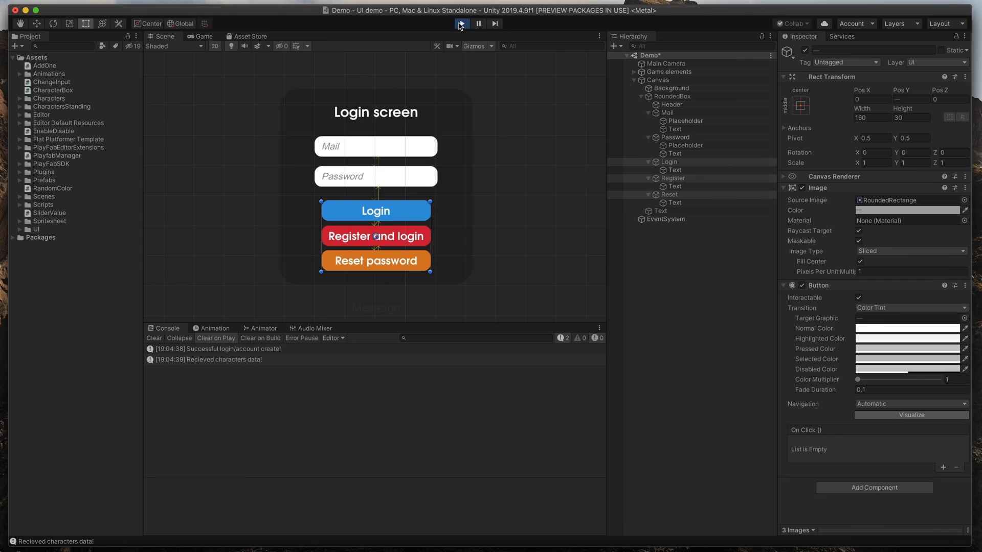
click(202, 36)
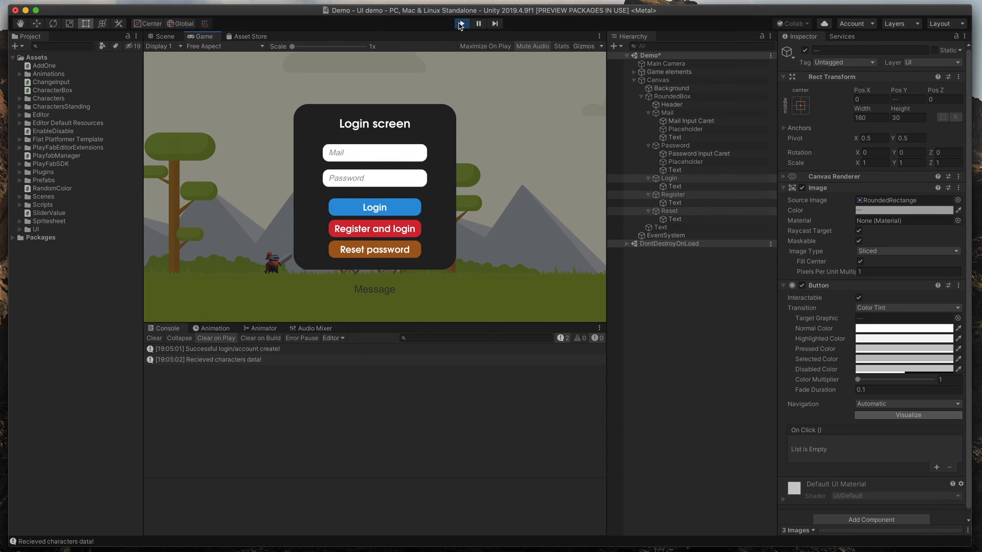
click(374, 178)
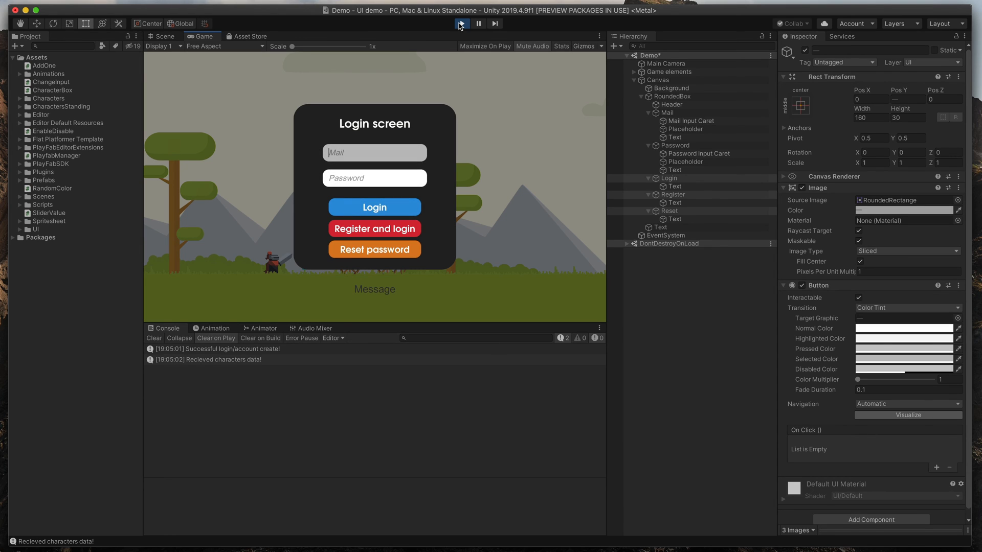
click(461, 23)
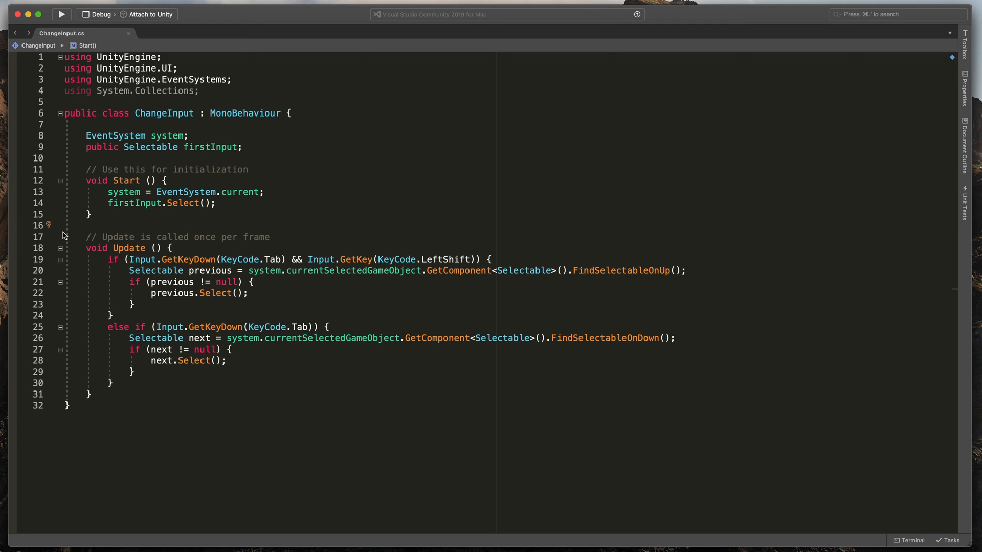
Add public Button submitButton and an else-if branch for KeyCode.Return.
text(public Button s)
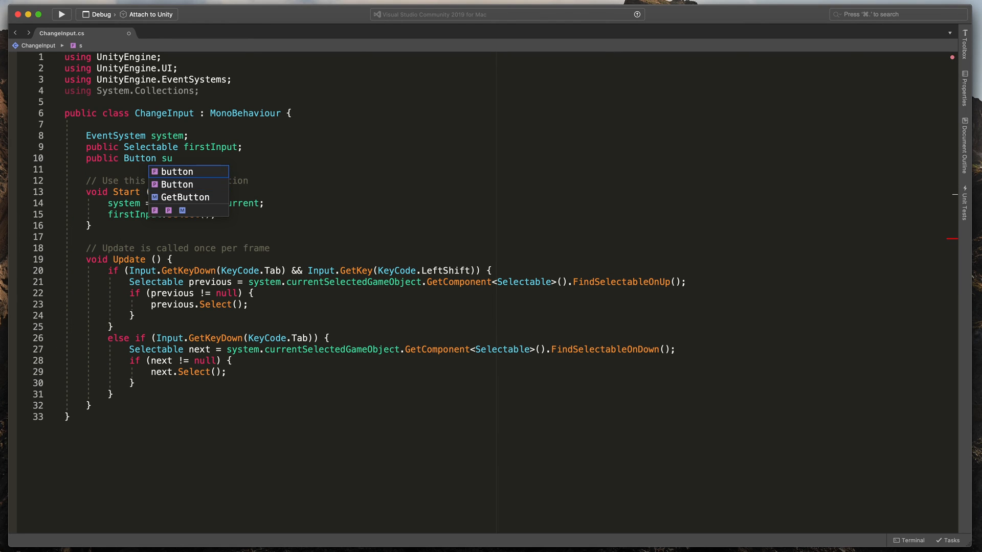
text(ubmitButton;)
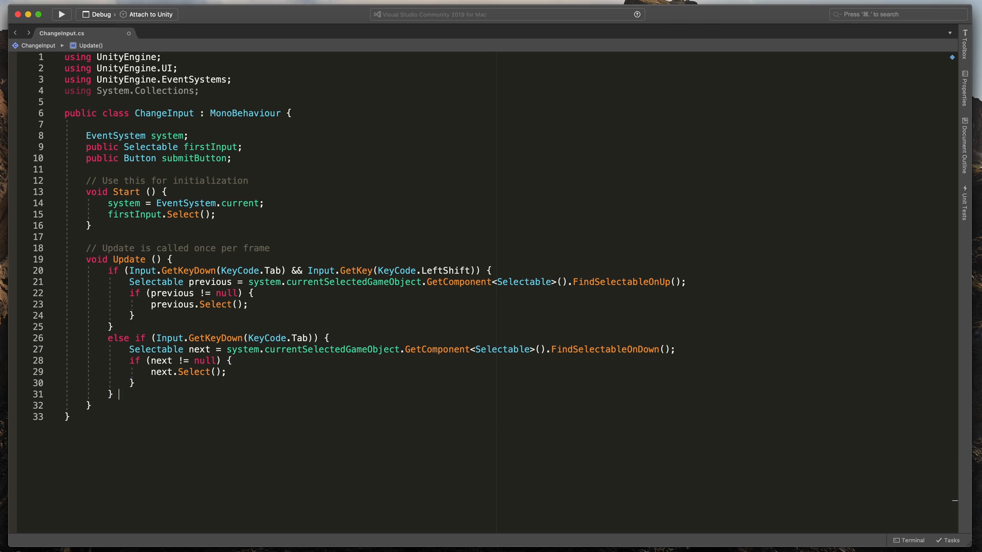
text(else if (i)
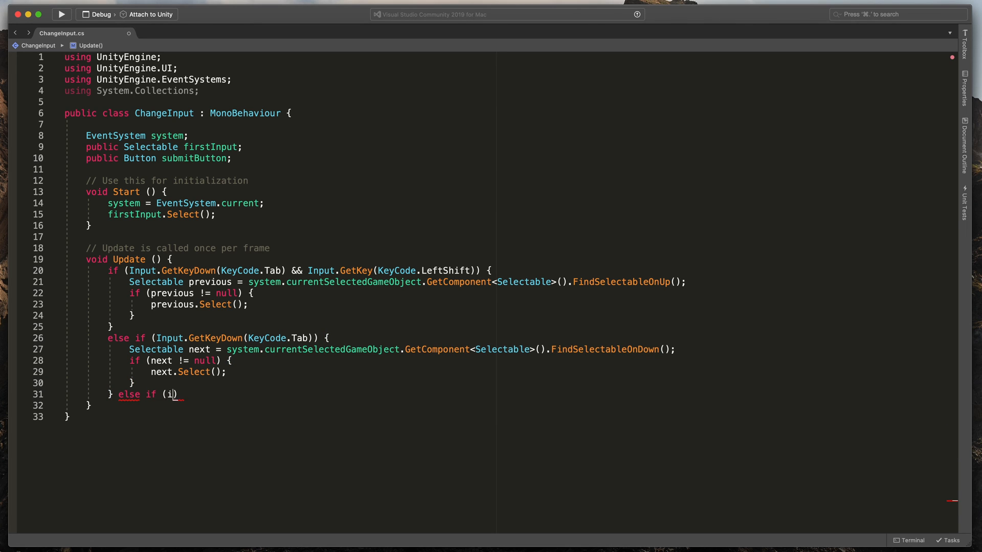
text(nput.getK)
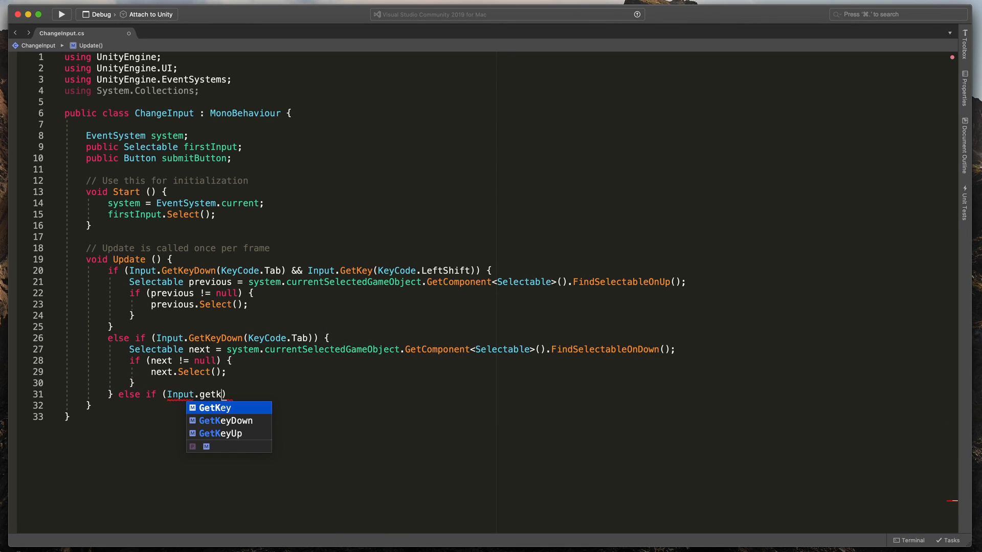
text(GetKeyDown(KeyCode.Return)))
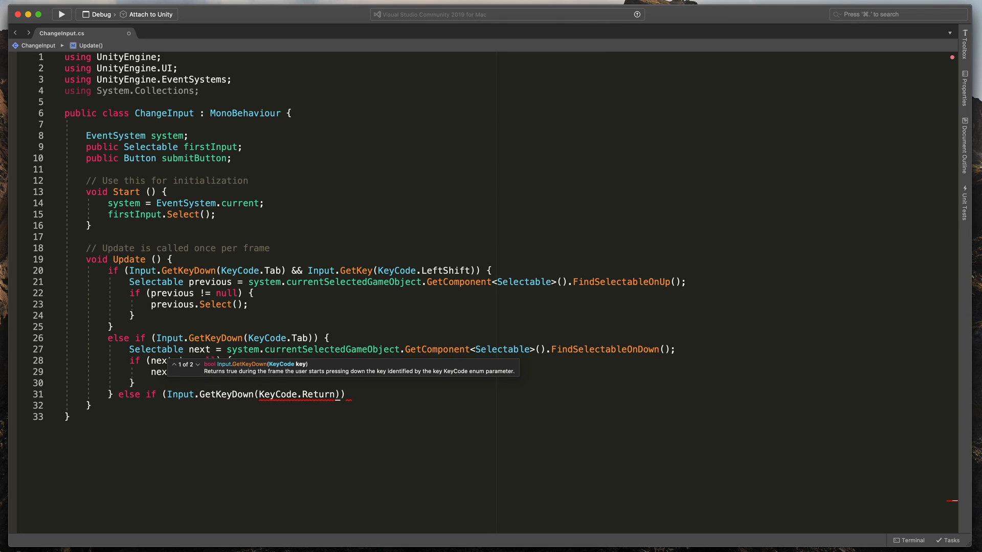
On Return, invoke submitButton.onClick and log 'Button pressed!'.
text(submitButton.)
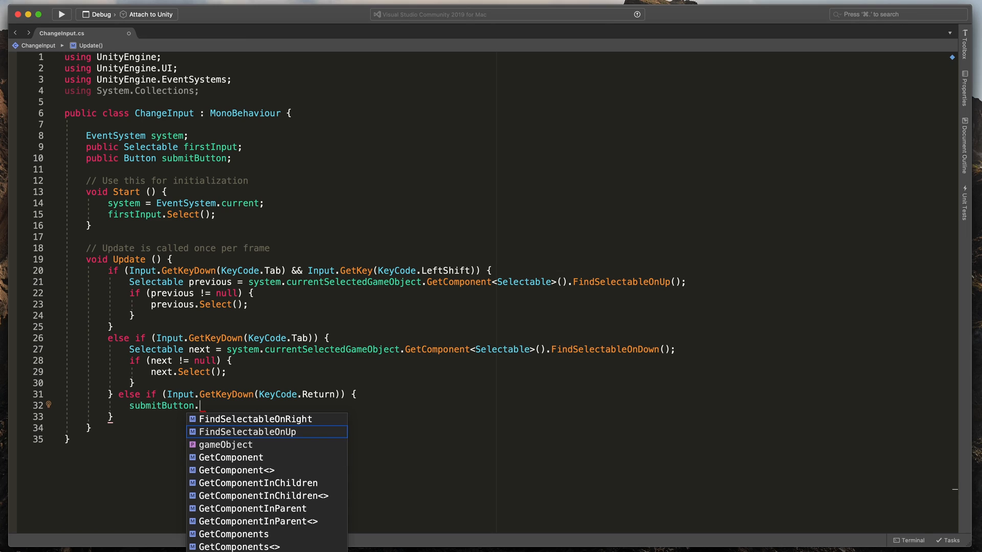
text(onClick)
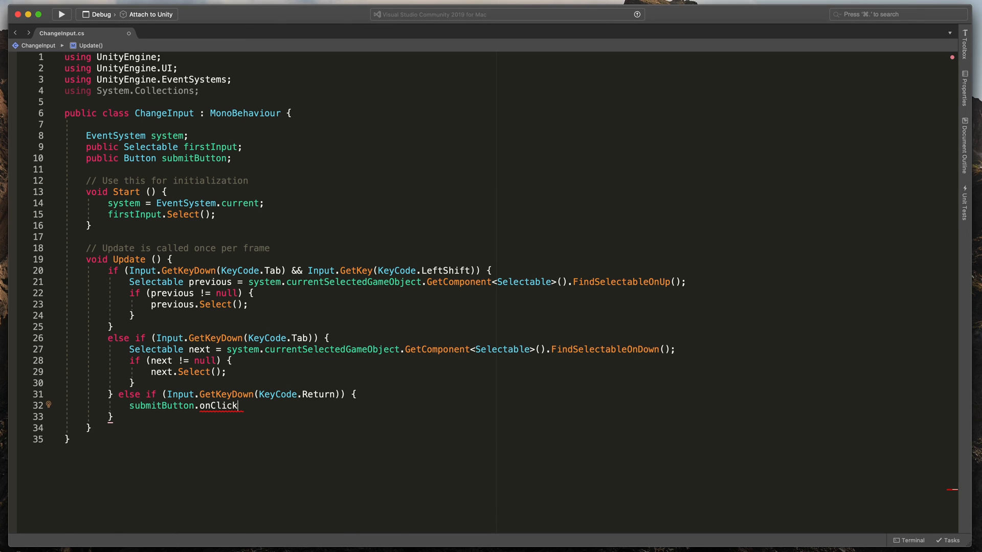
text(.Invoke();)
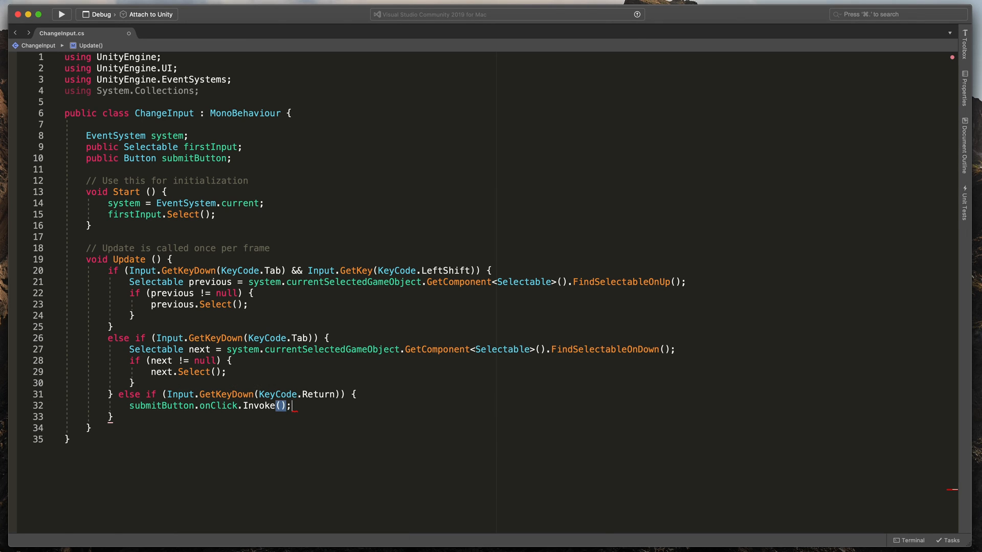
text(Debug.Log(")
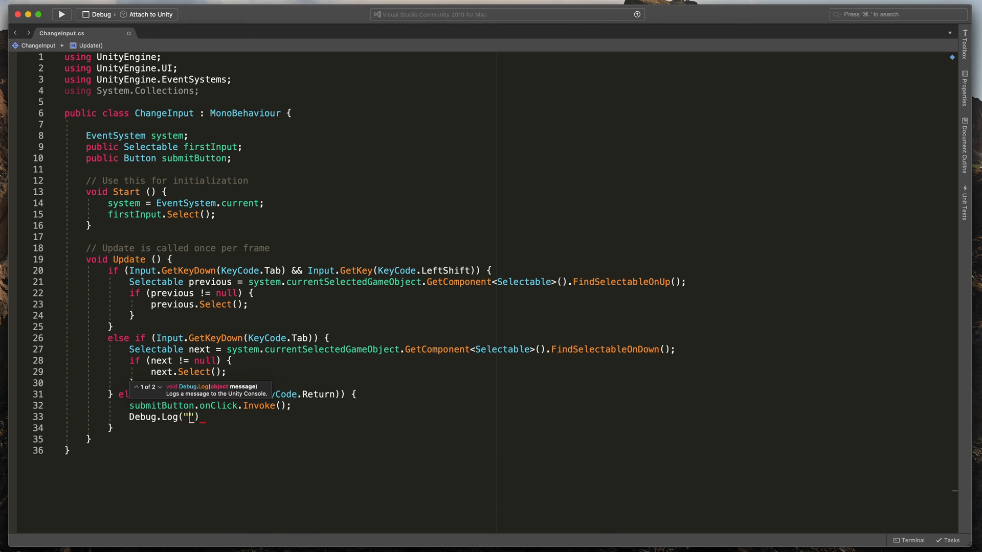
text(Button pressed)
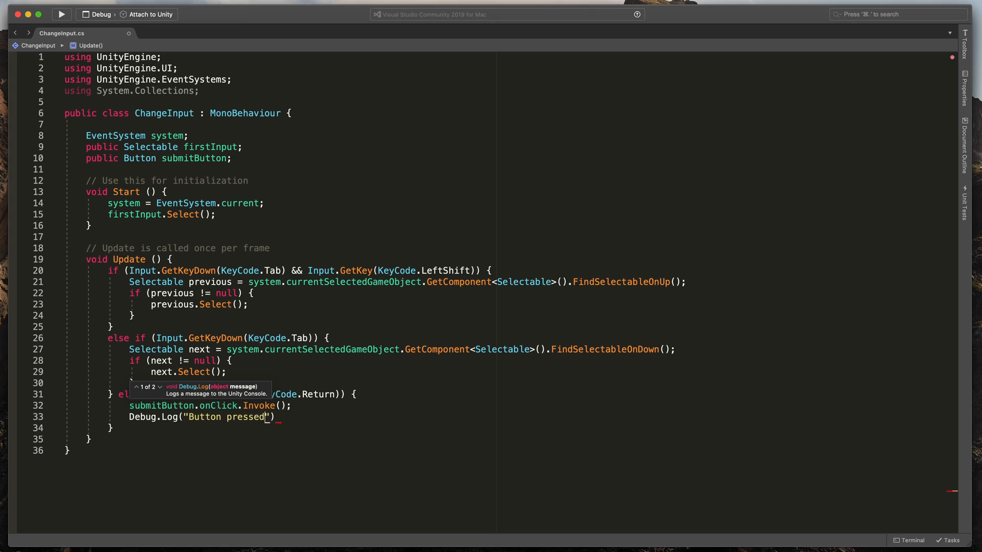
text(!)
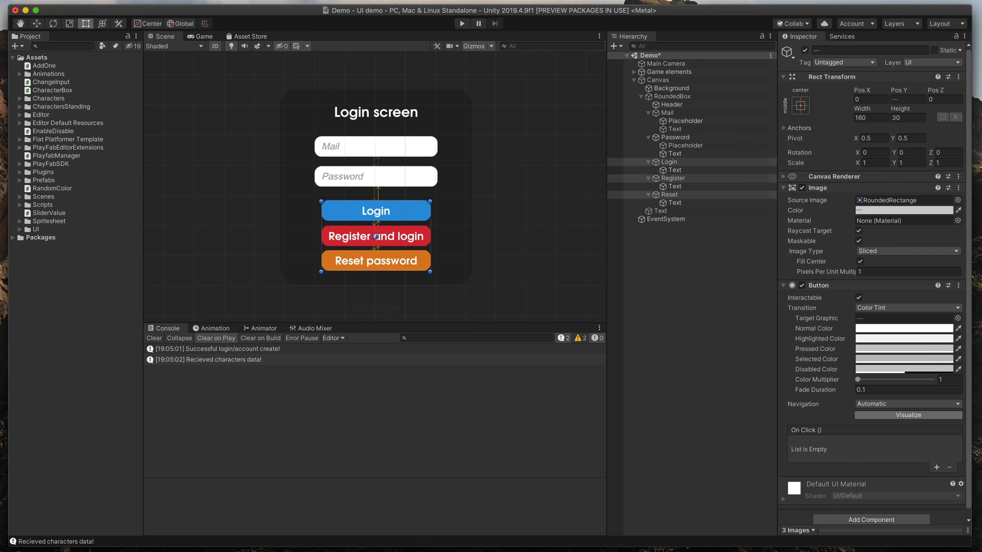
Select RoundedBox to view Change Input's new empty Submit Button slot.
click(675, 97)
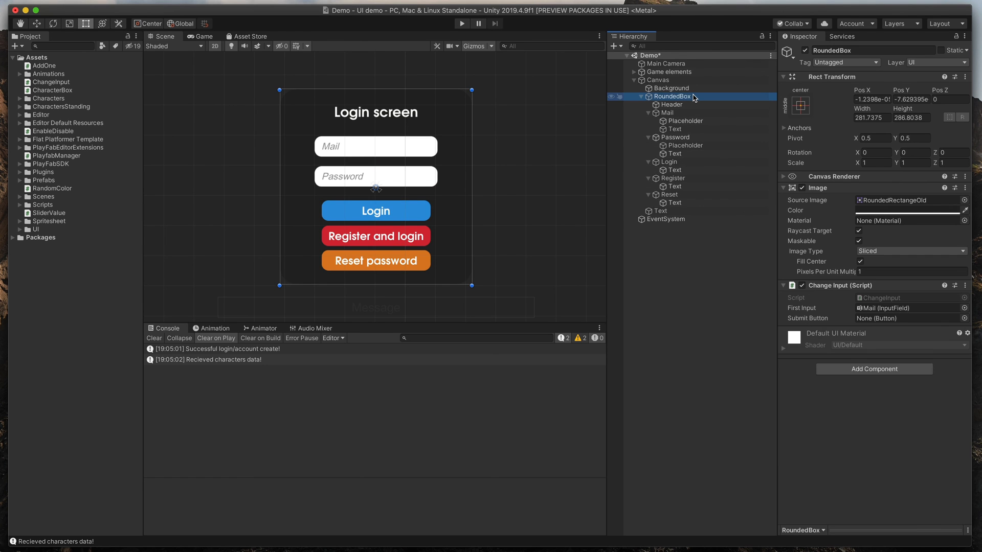